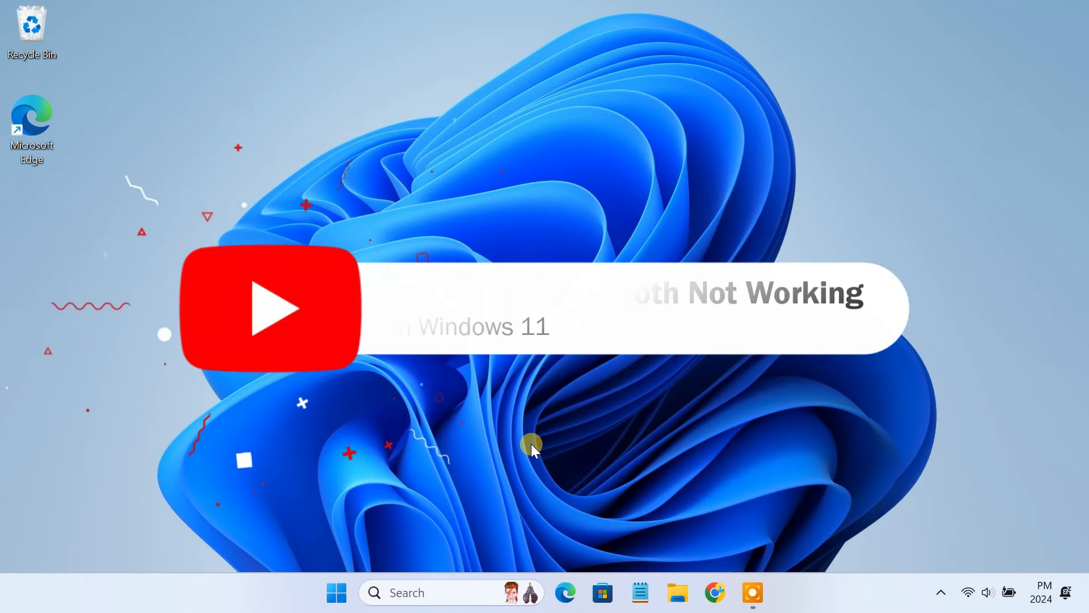
Open Bluetooth & devices in Settings and try adding a Bluetooth device, which fails
click(337, 592)
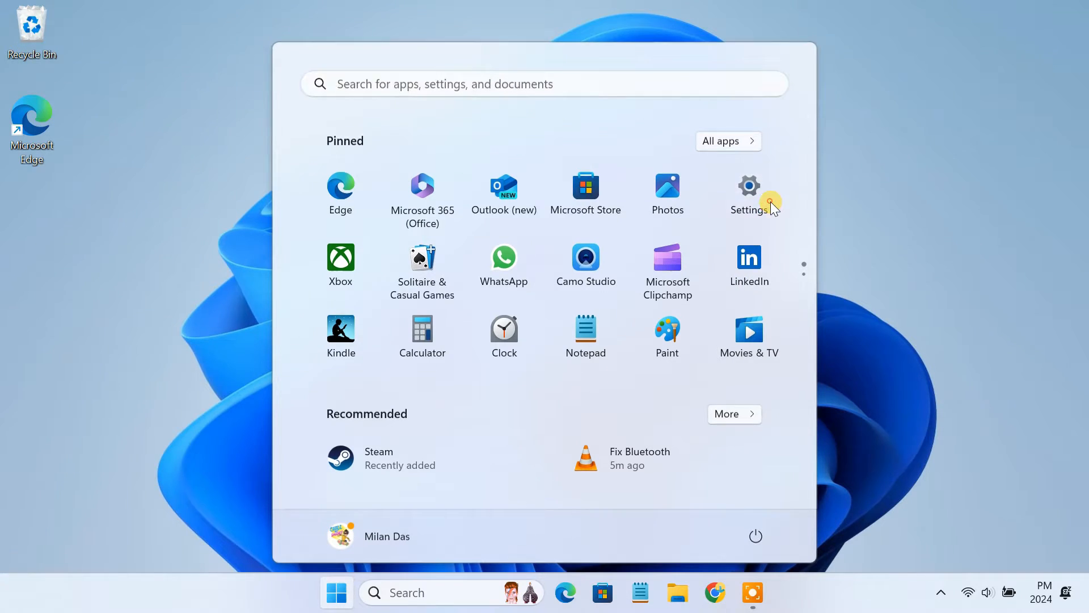
click(749, 192)
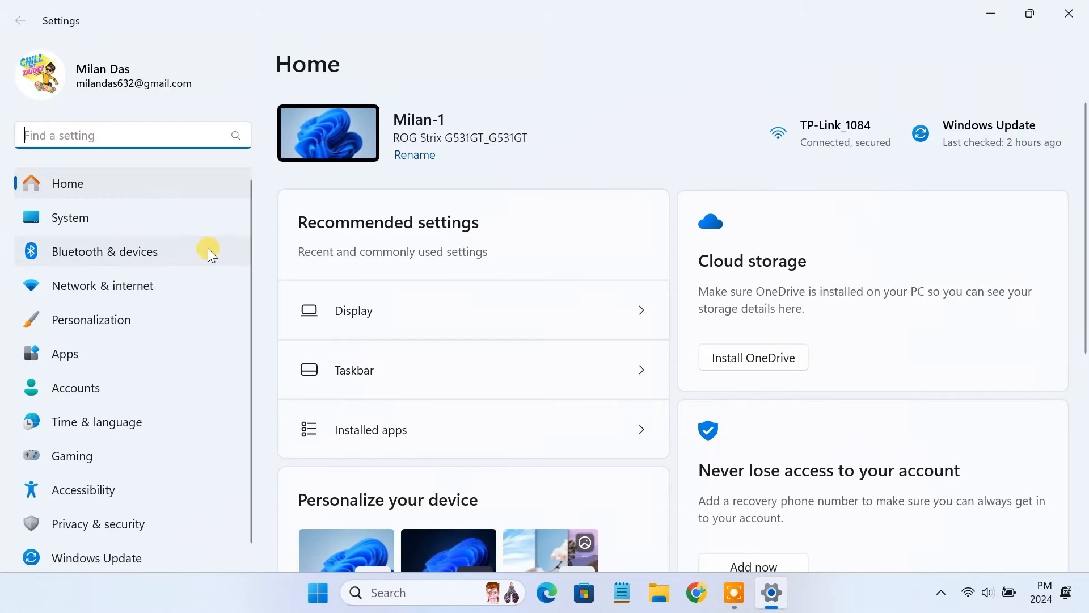
click(105, 252)
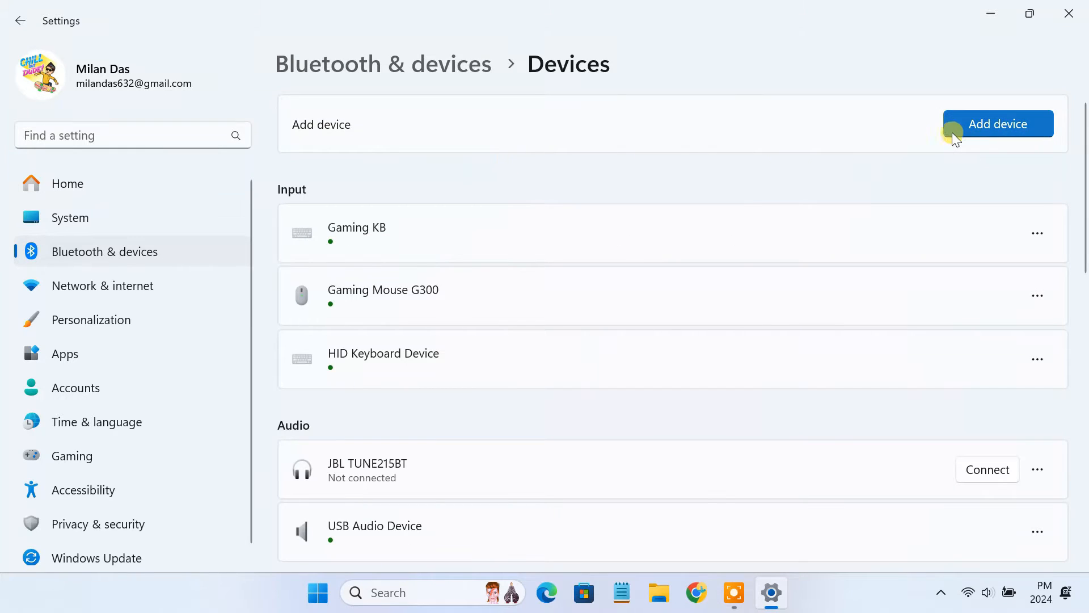
click(999, 124)
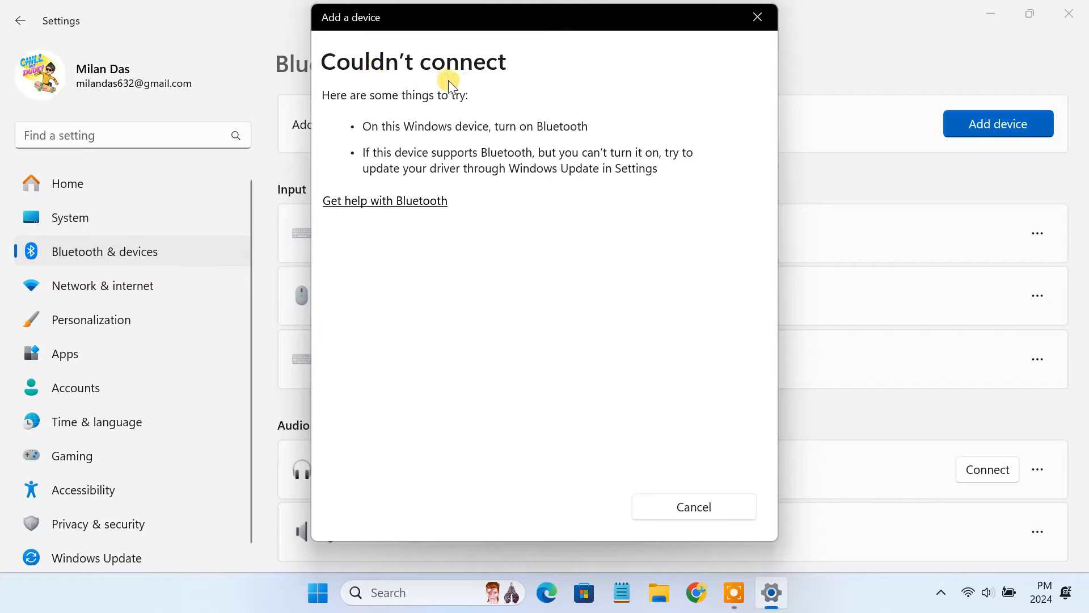
mouse_move(475, 83)
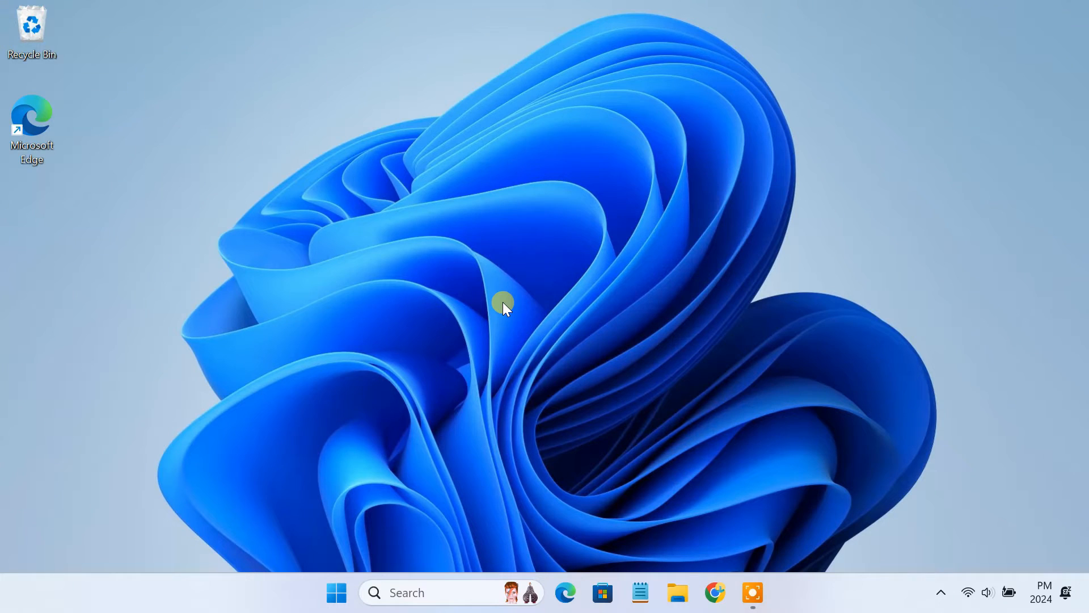
mouse_move(545, 369)
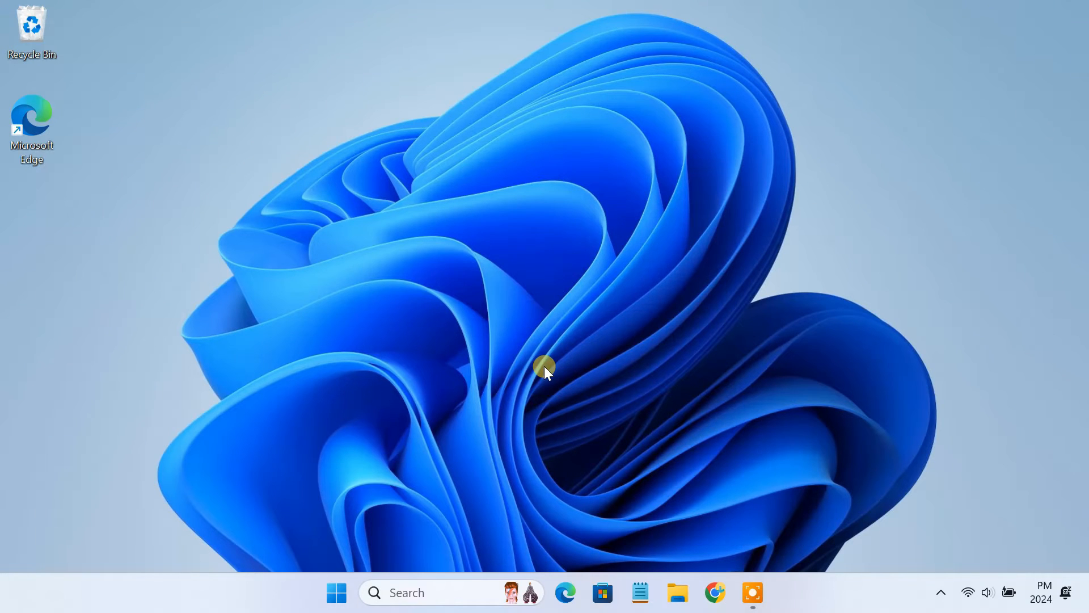
Open the Run box with Win+R
key(Win+r)
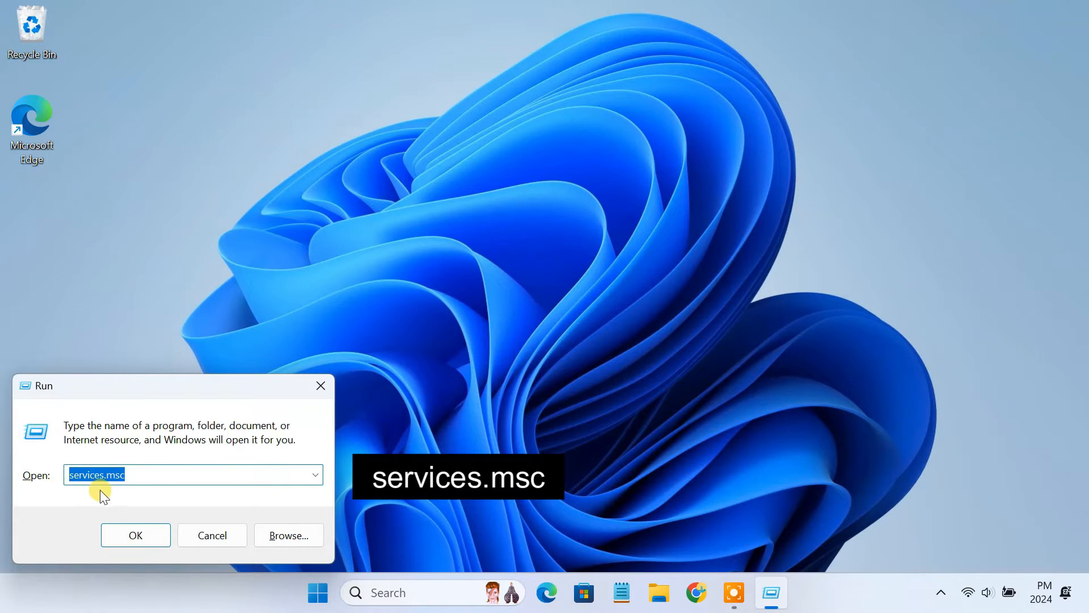
Launch services.msc and select Bluetooth Support Service to view its description
click(135, 535)
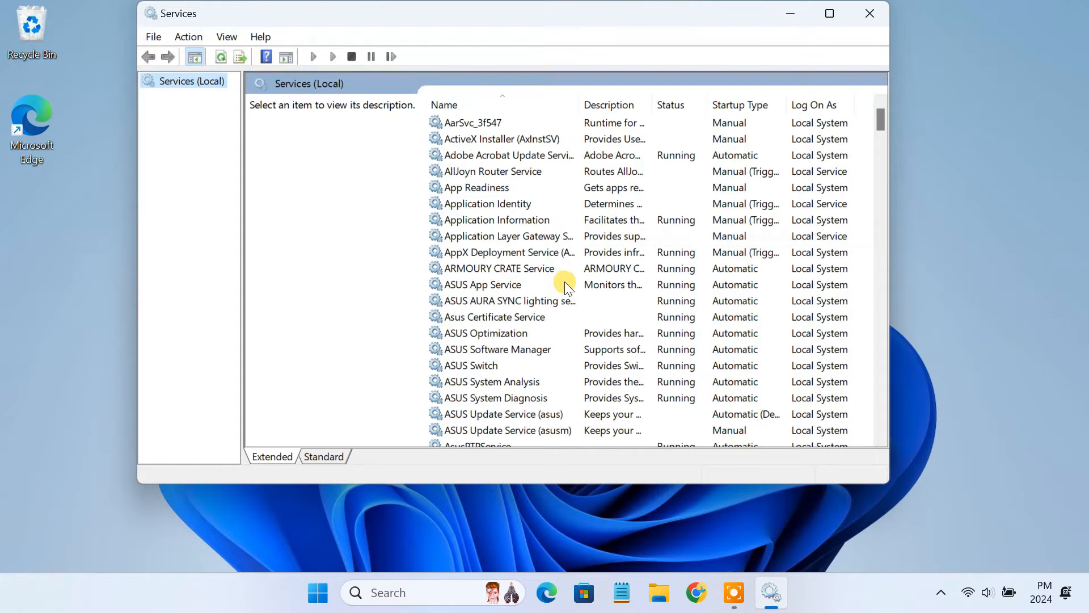
scroll(down, 3)
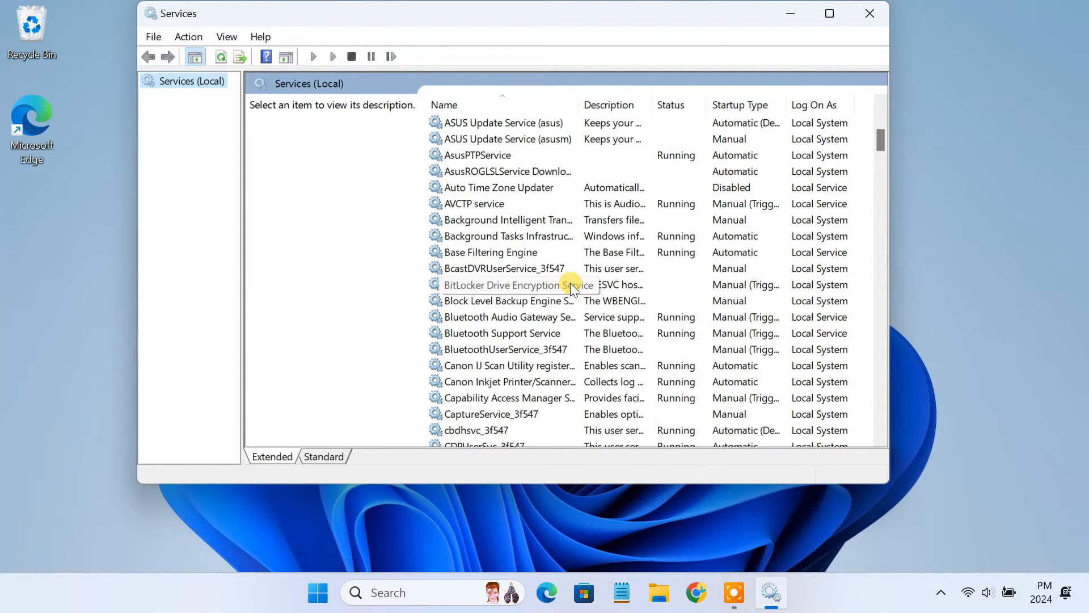
click(502, 333)
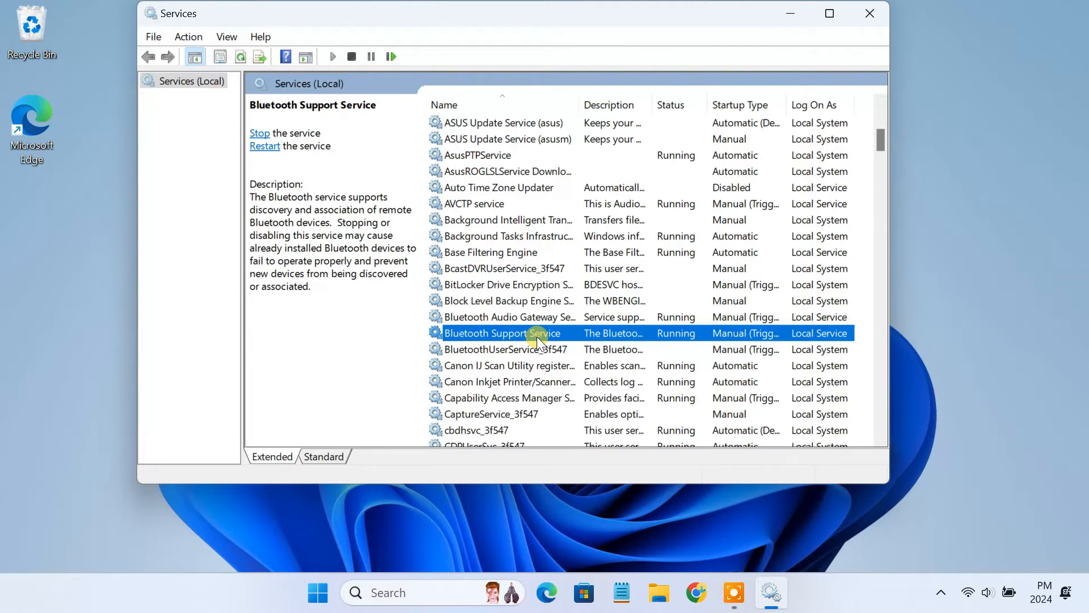
Stop and restart Bluetooth Support Service, setting its startup type to Automatic
double_click(499, 333)
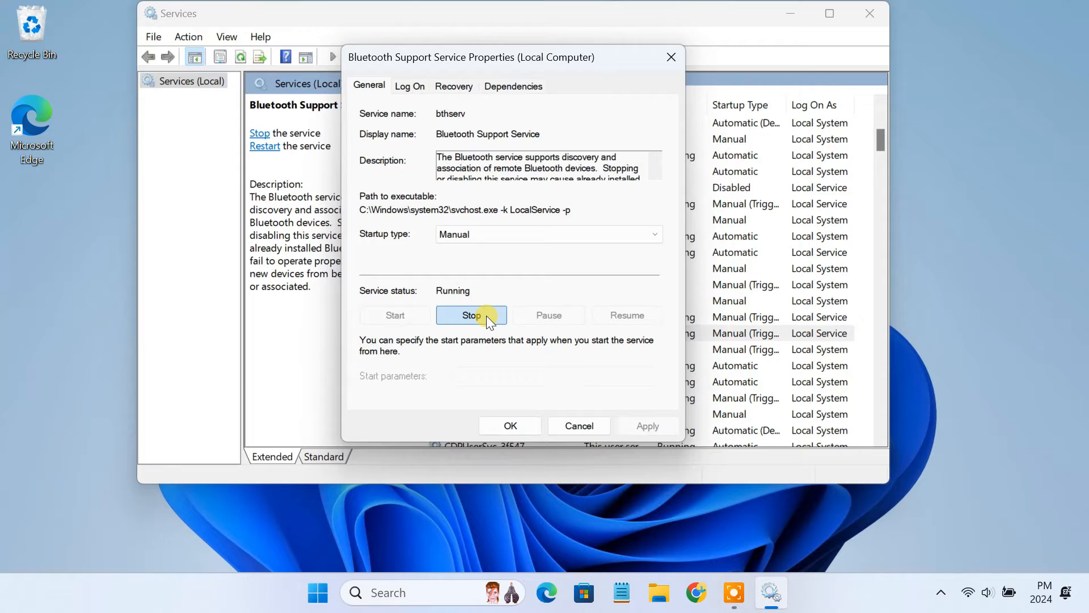
click(471, 315)
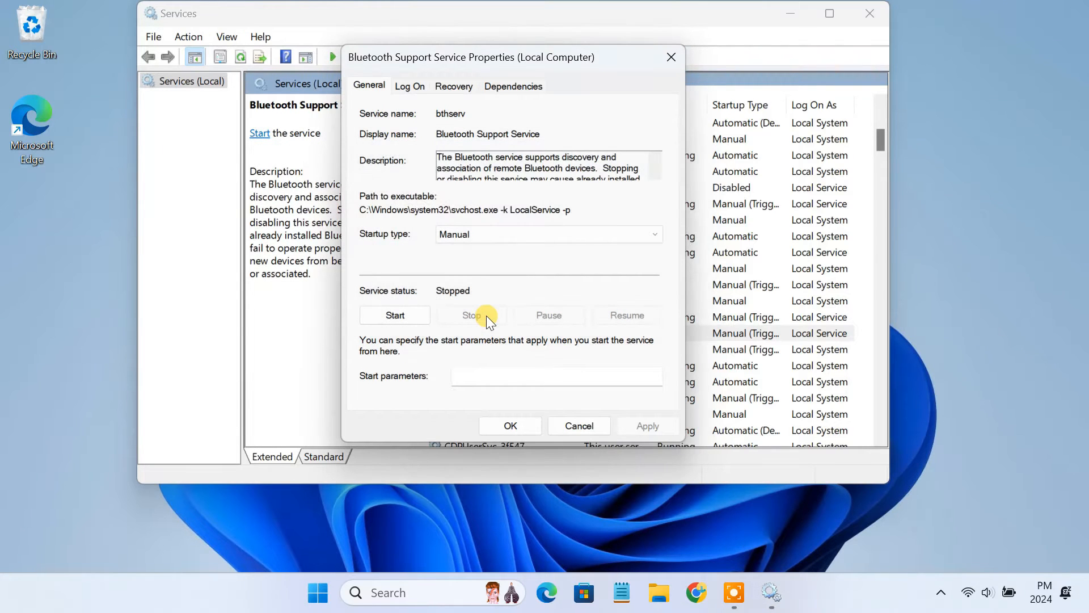
click(548, 235)
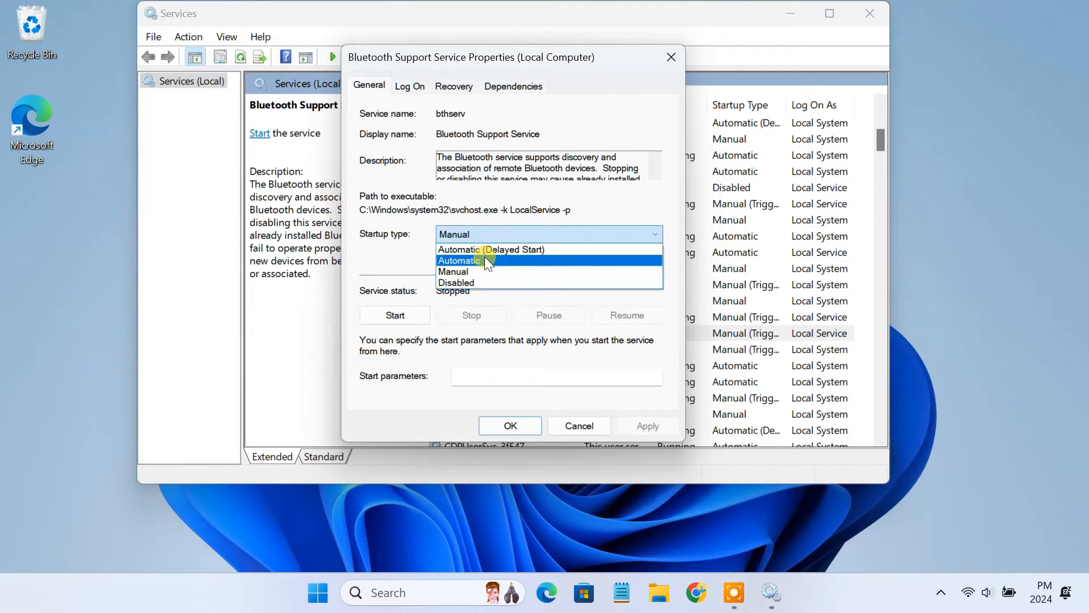
click(459, 260)
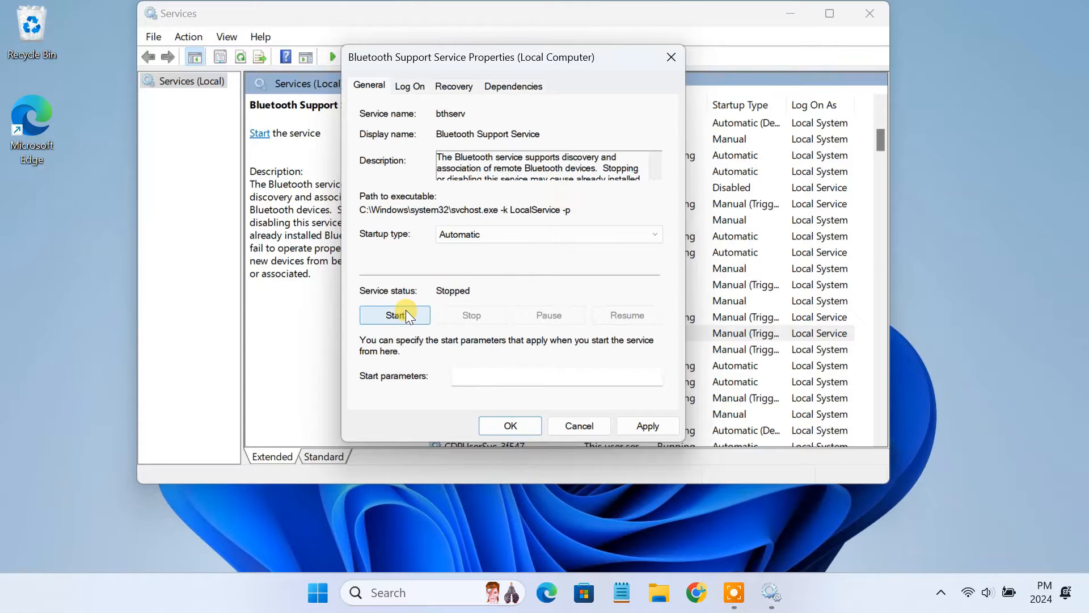
click(395, 314)
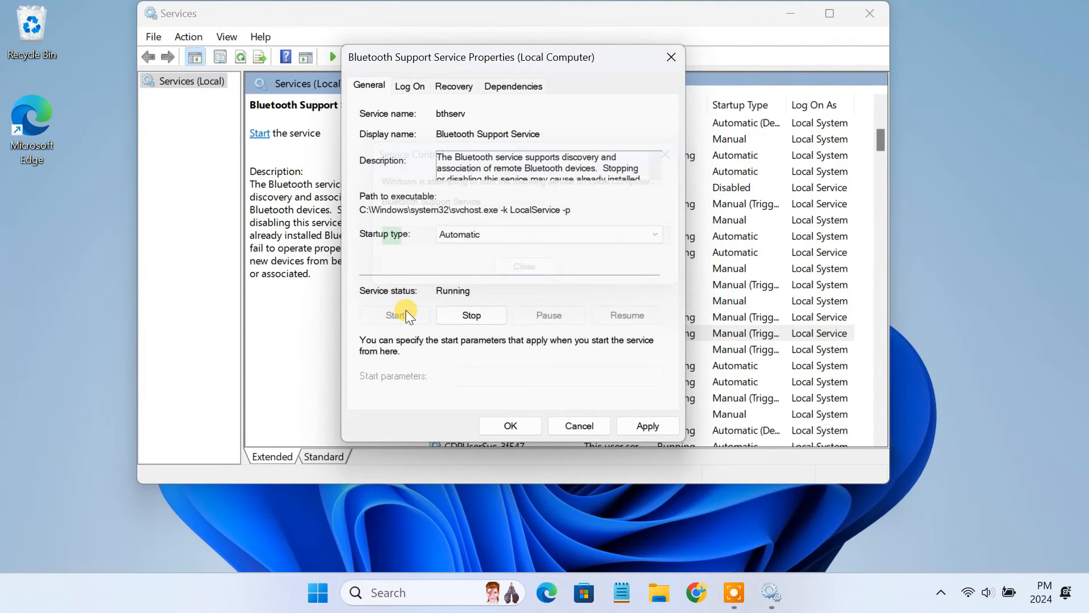
click(395, 315)
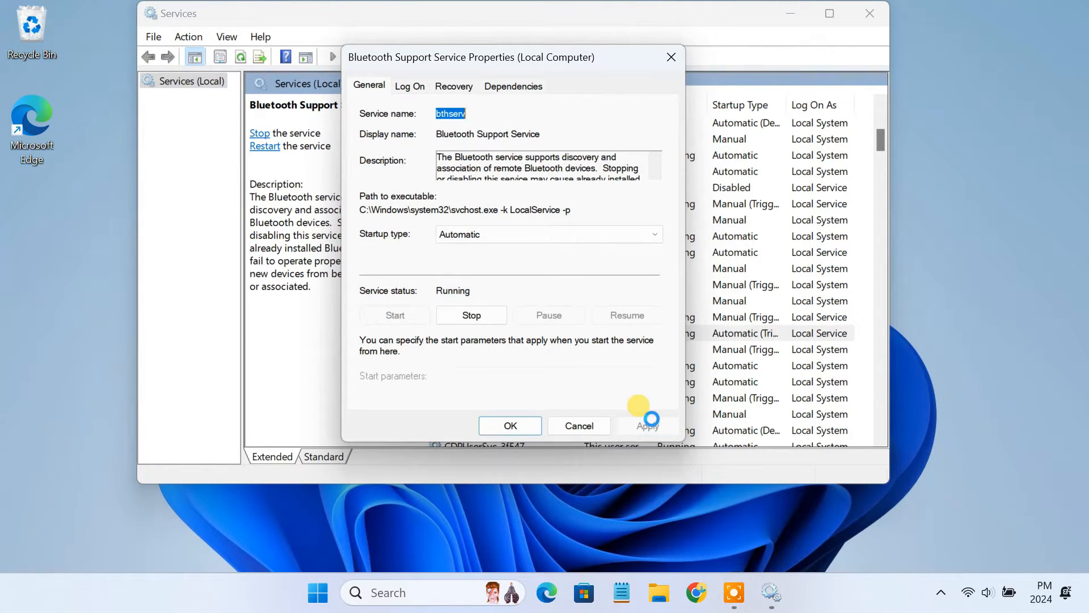
click(509, 425)
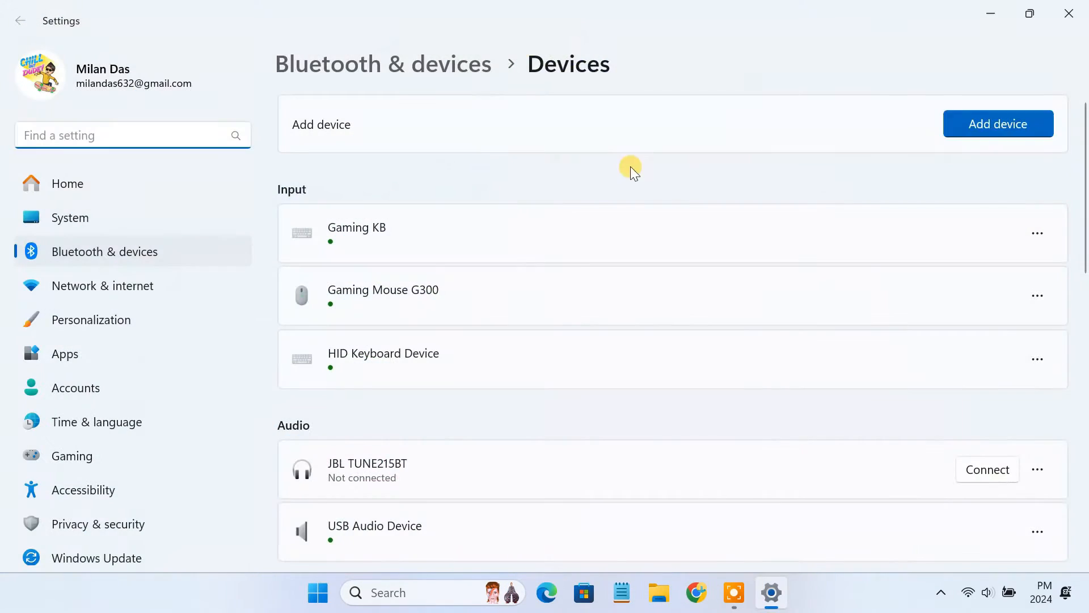
Retry adding a Bluetooth device, then dismiss the Couldn't connect message
click(998, 124)
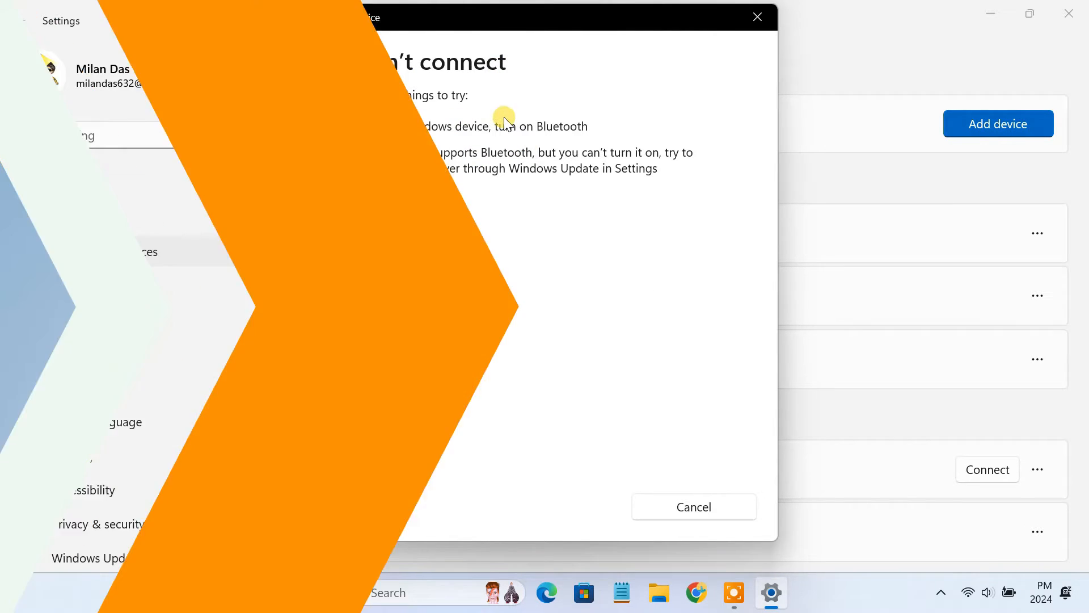
click(756, 16)
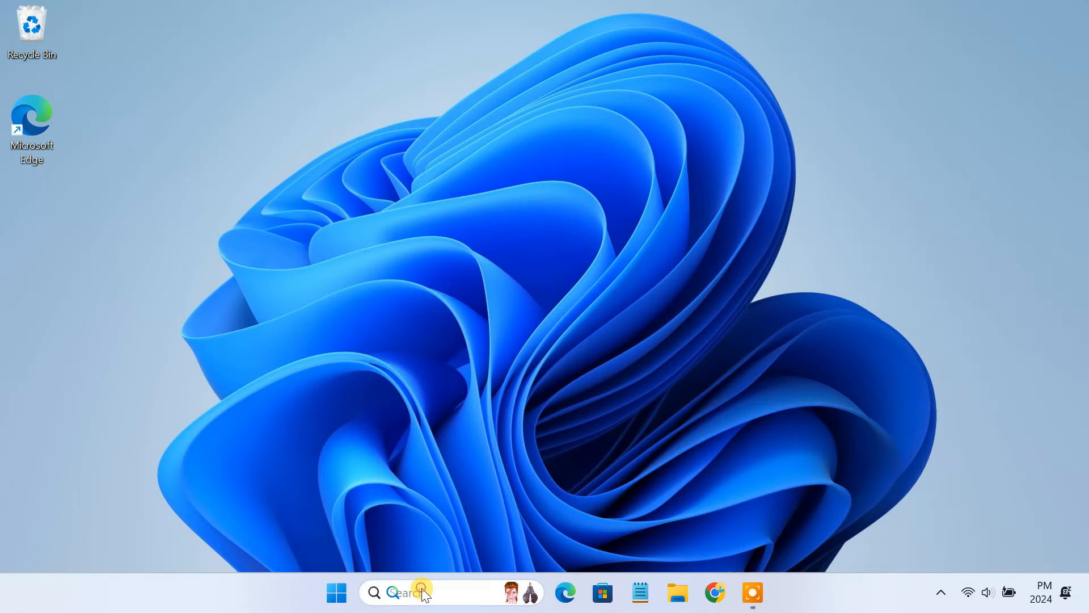
Open Device Manager and select the Realtek Bluetooth Adapter under Bluetooth
text(device manager)
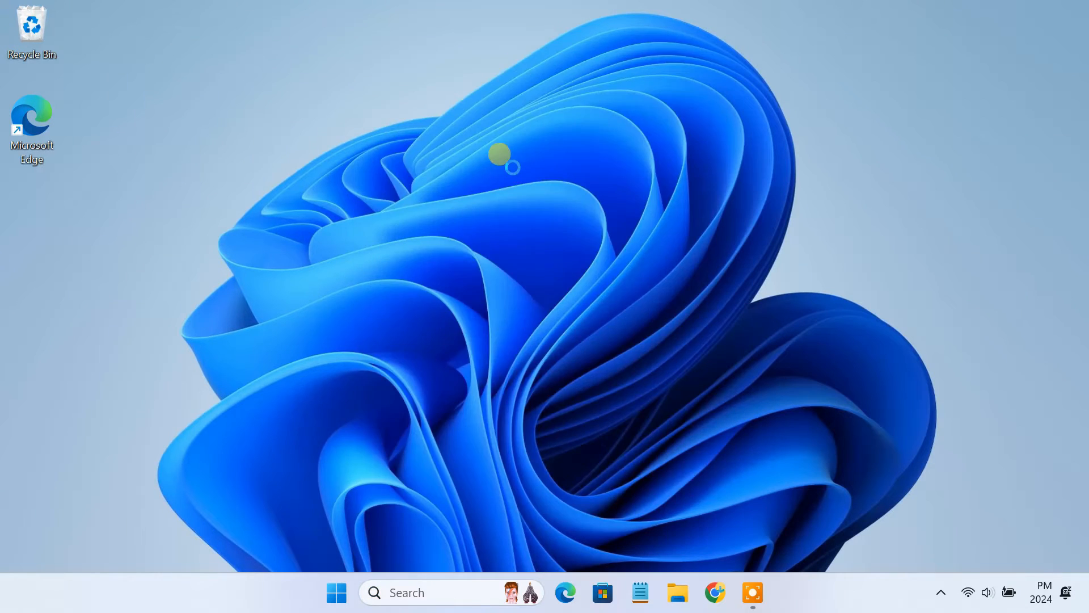
click(752, 592)
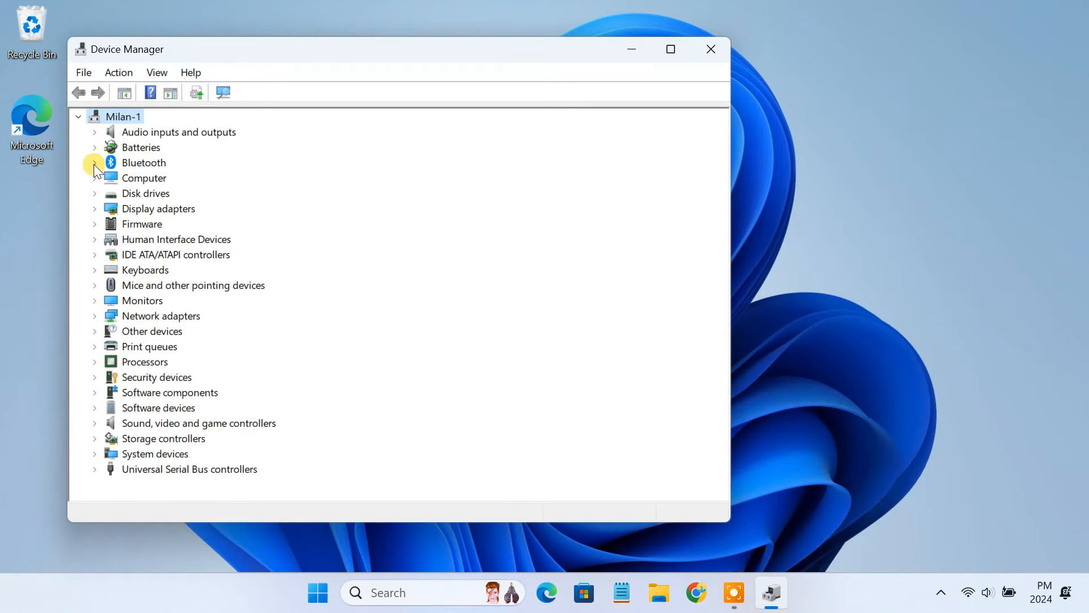
click(95, 162)
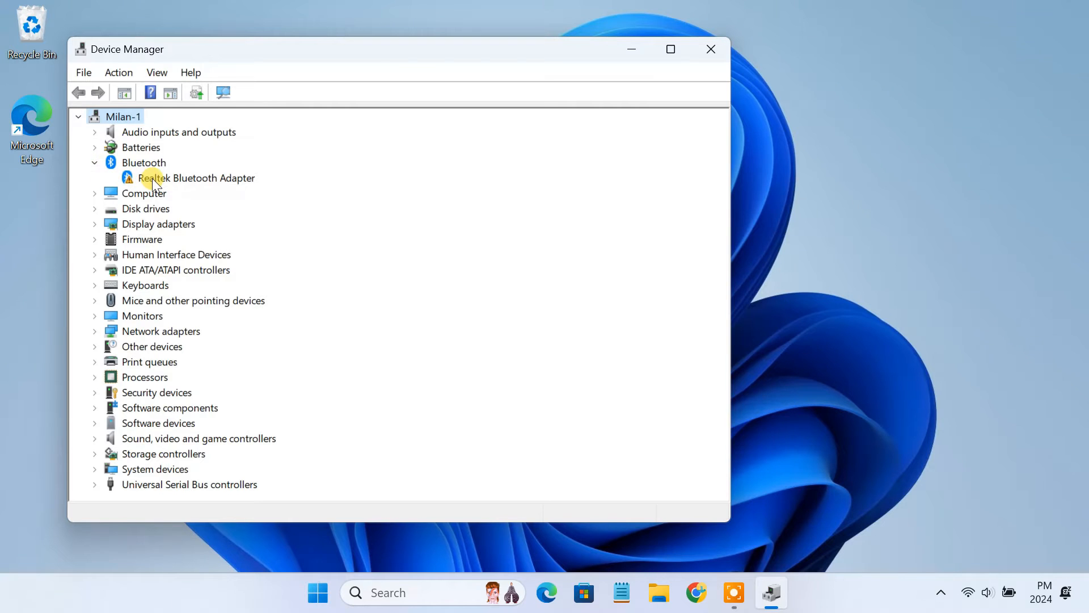
click(198, 178)
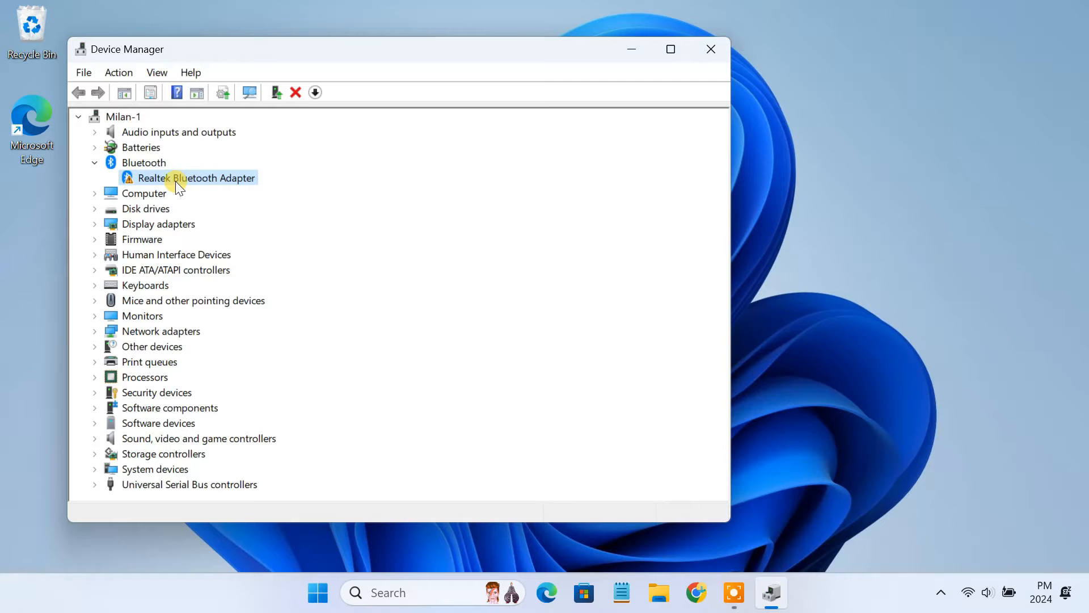
Uninstall the Realtek Bluetooth Adapter, also removing its driver
right_click(197, 177)
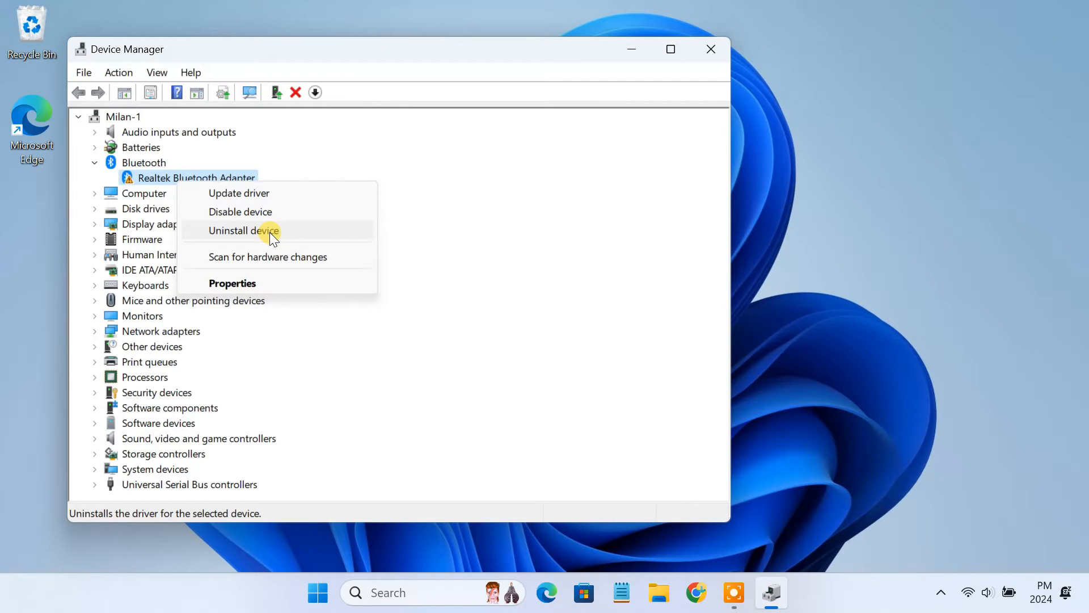
click(244, 230)
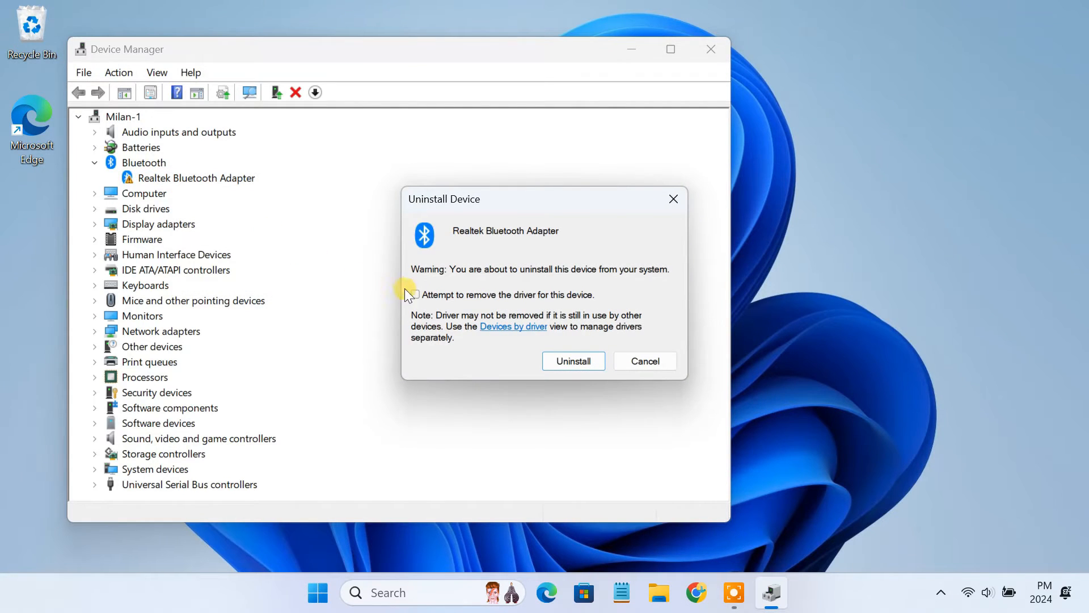
click(414, 295)
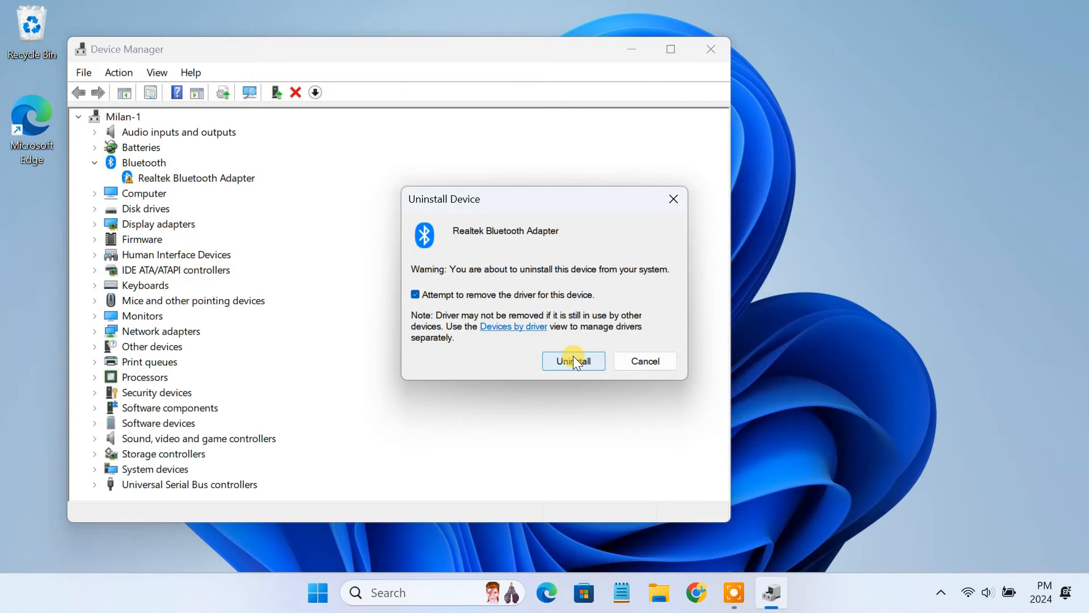
click(572, 361)
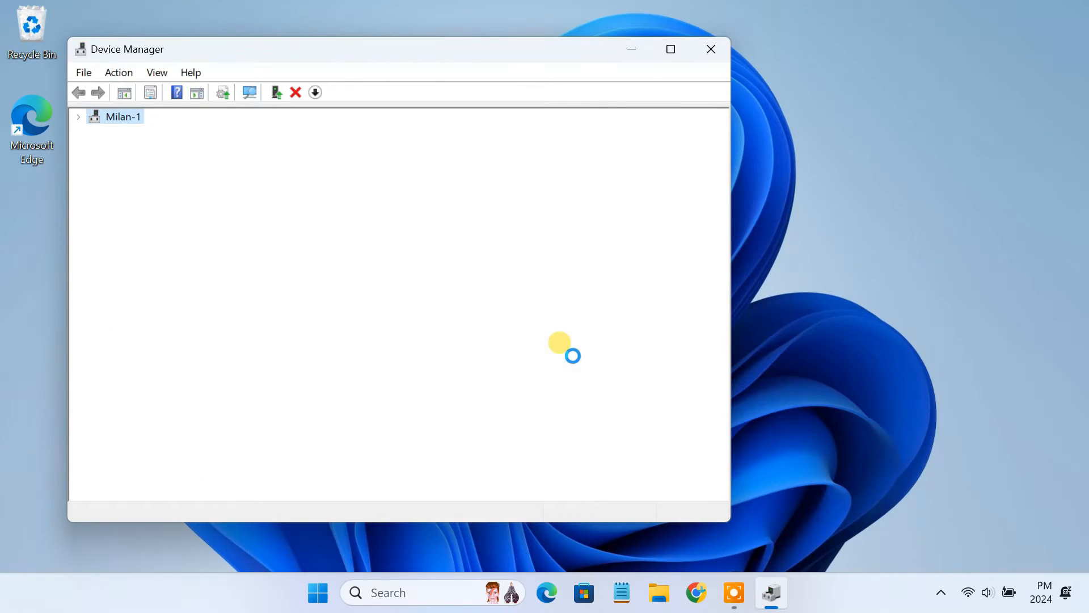
click(696, 591)
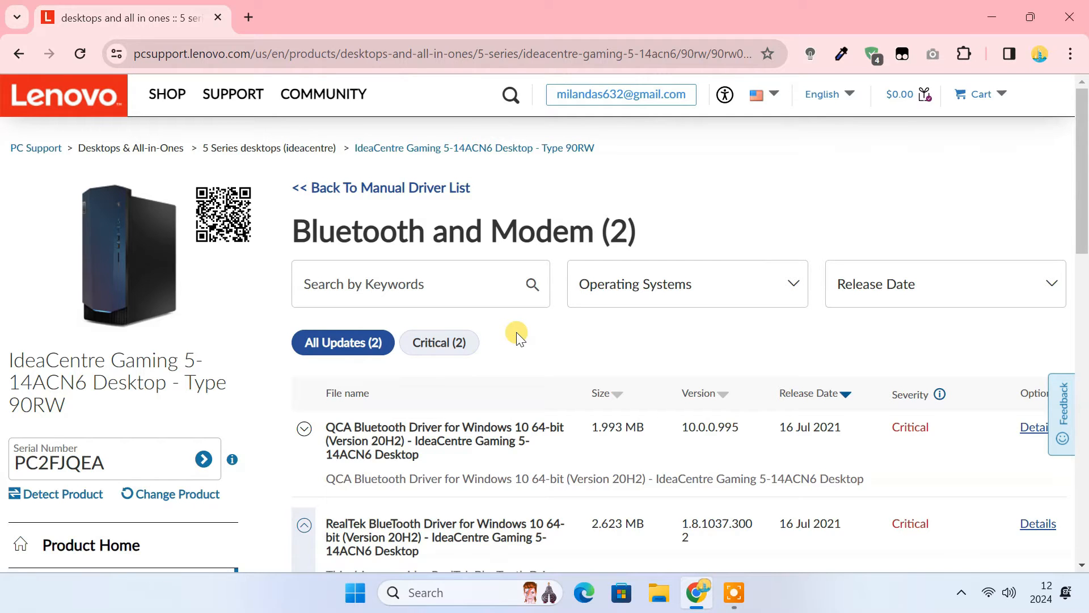
mouse_move(439, 341)
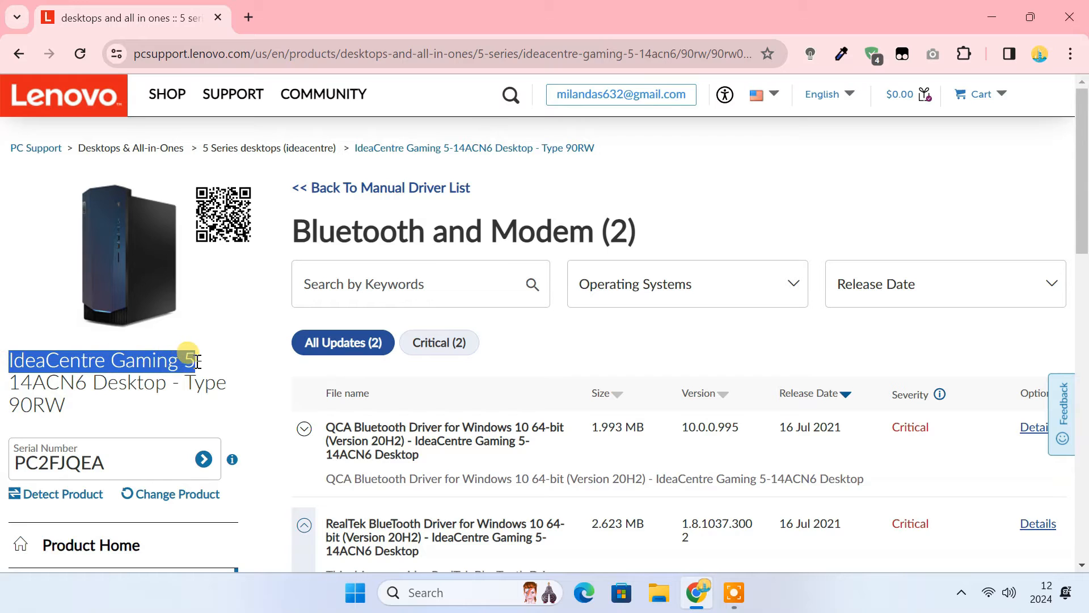
Download the 64-bit Intel wireless Bluetooth driver, accepting its license terms
scroll(down, 3)
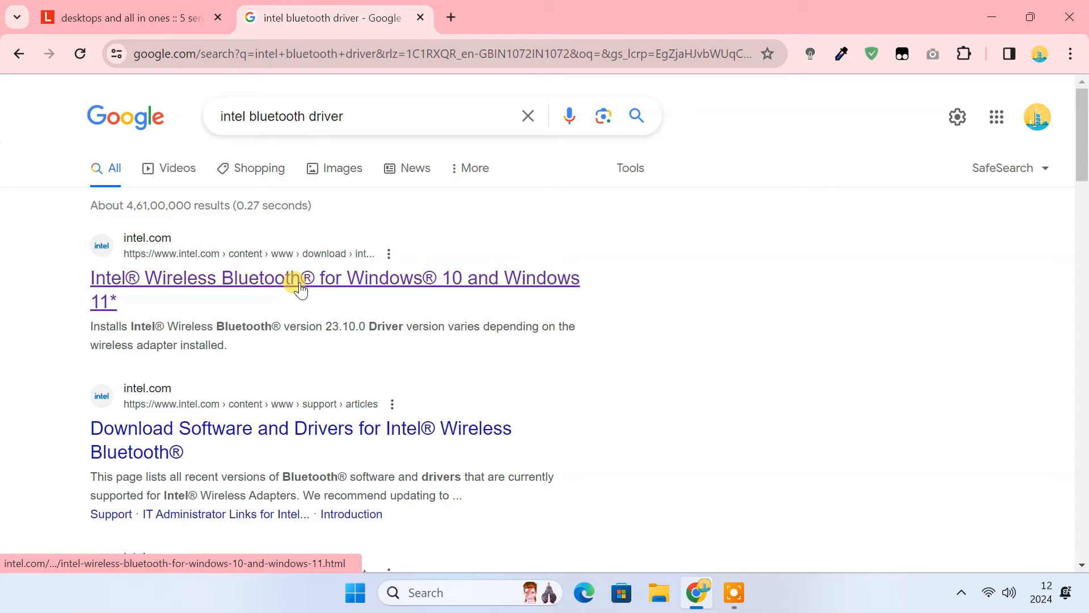
click(299, 277)
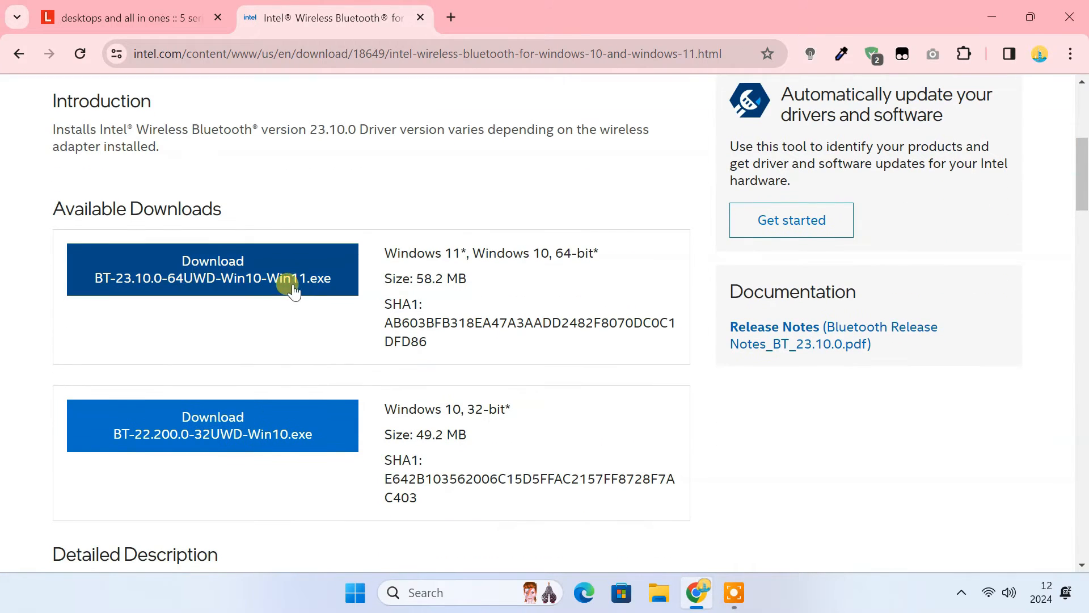
click(212, 269)
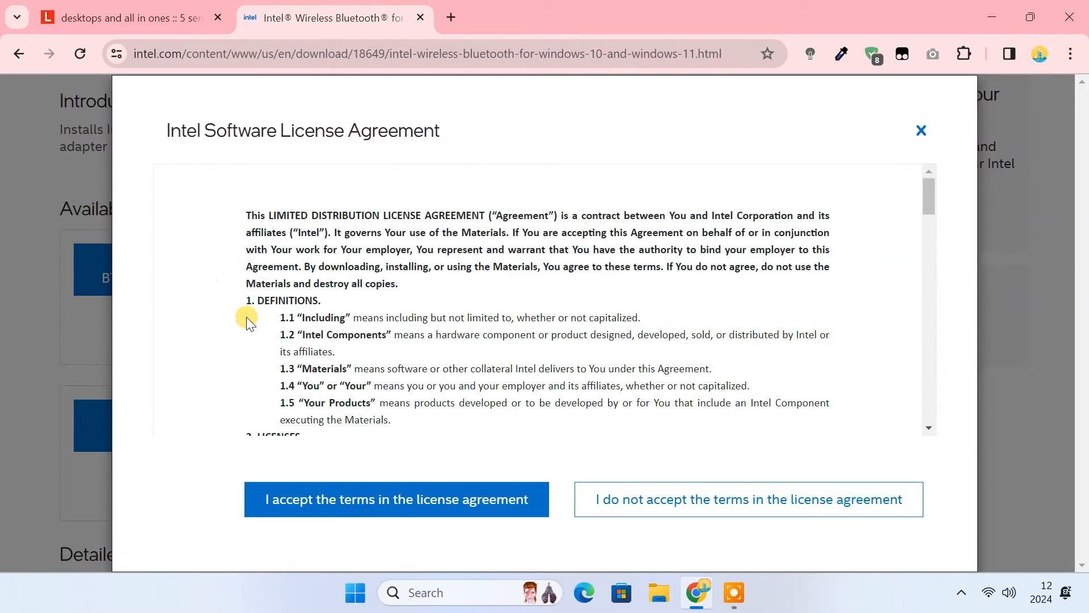
click(396, 498)
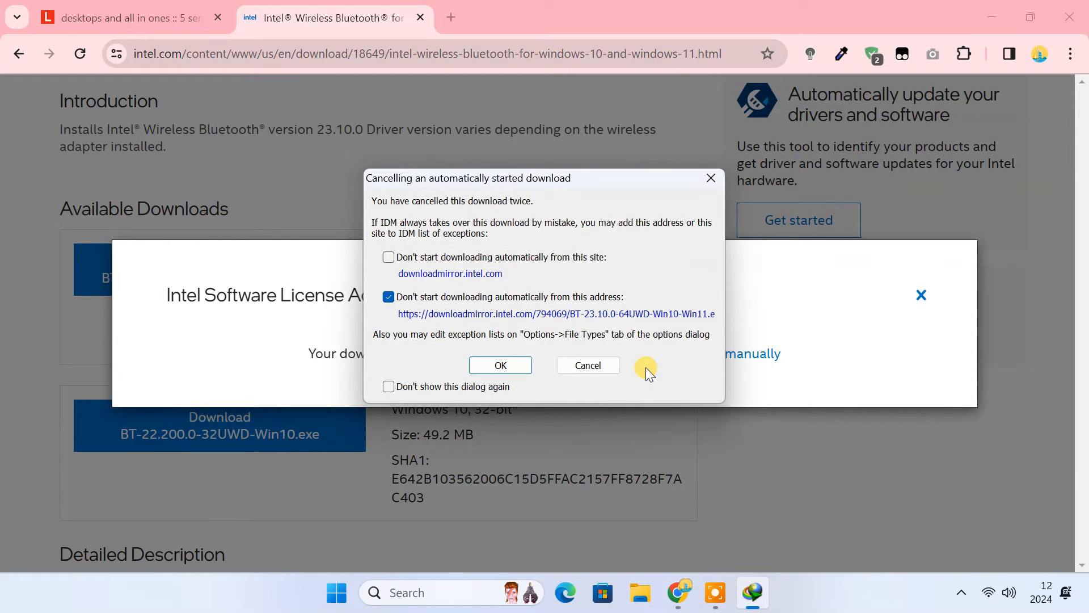
Dismiss the download exception and download the RealTek BlueTooth Driver from Lenovo
click(419, 17)
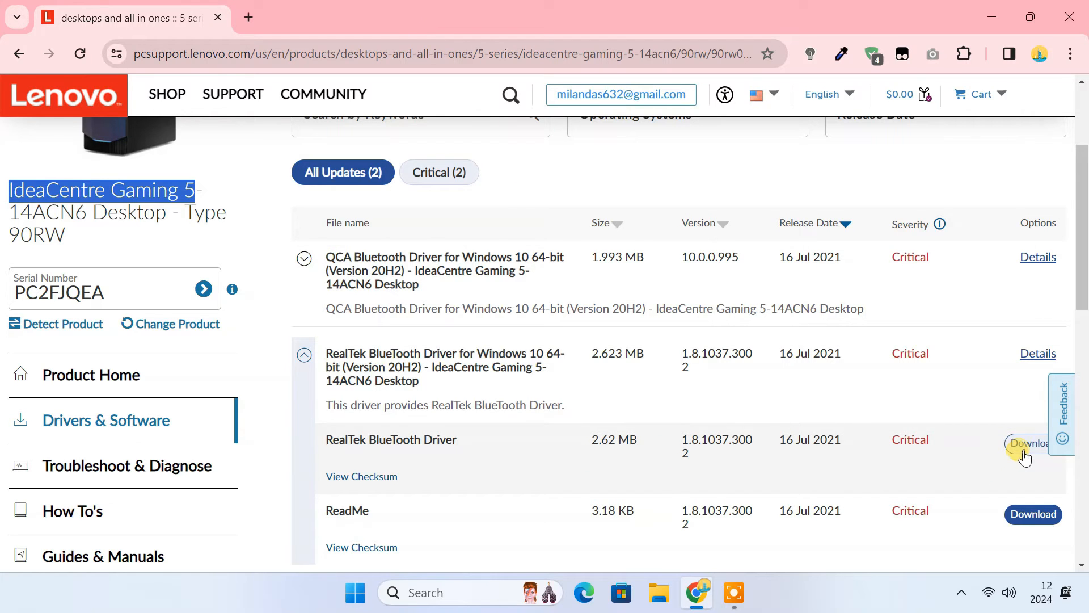
click(1031, 443)
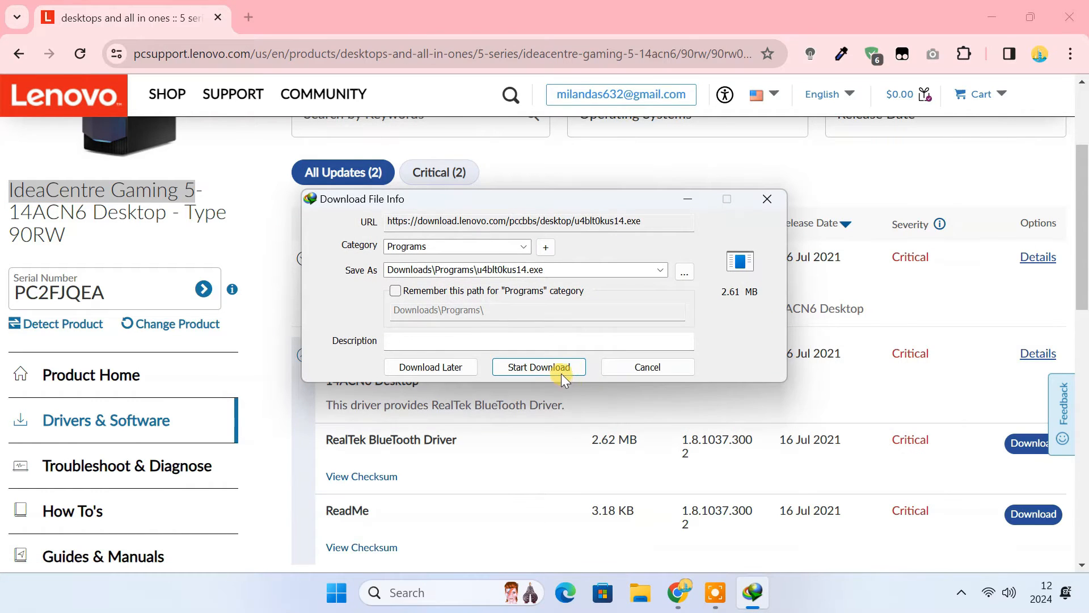
click(538, 367)
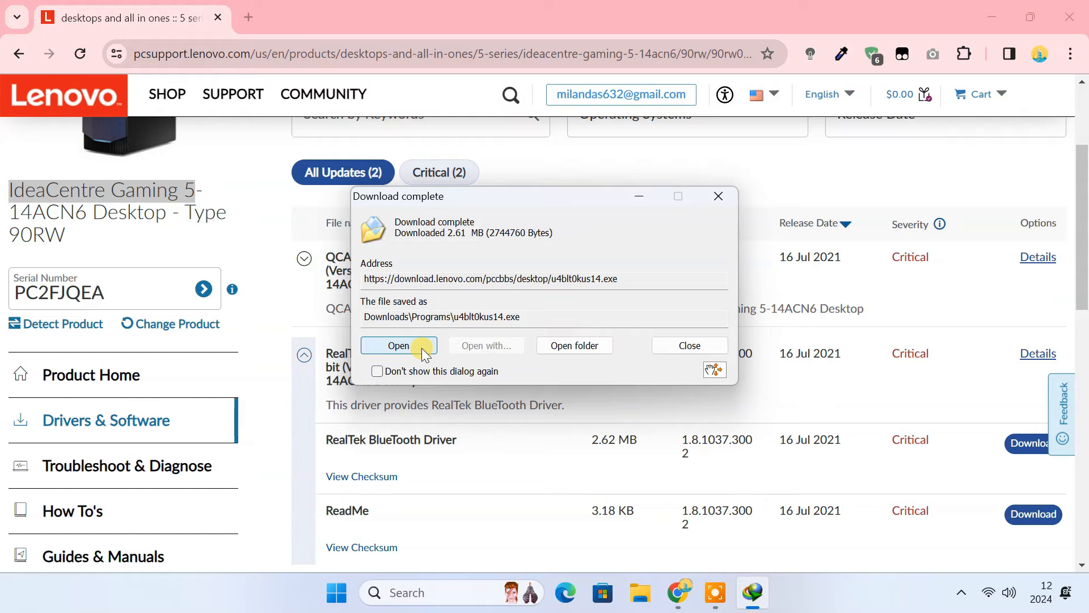
Run the RealTek driver installer, accept the license, install, and finish setup
click(399, 345)
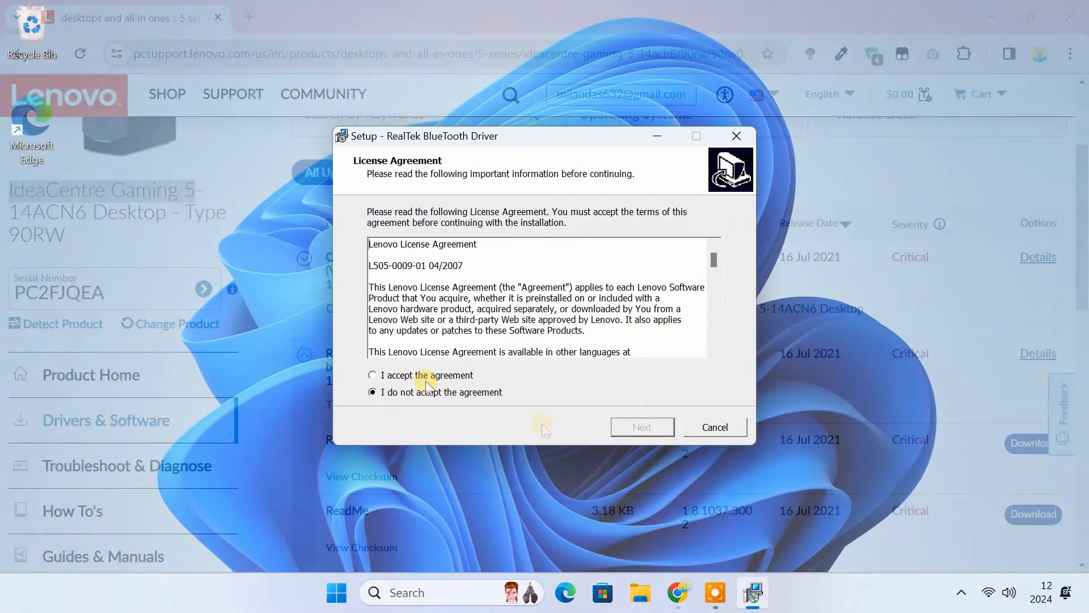
click(642, 427)
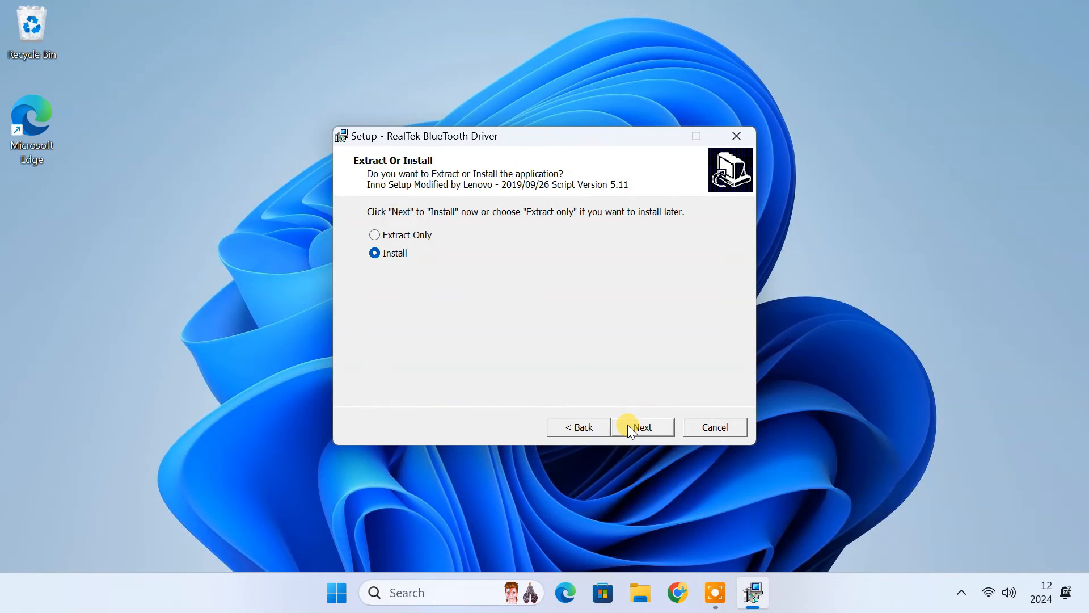
click(641, 426)
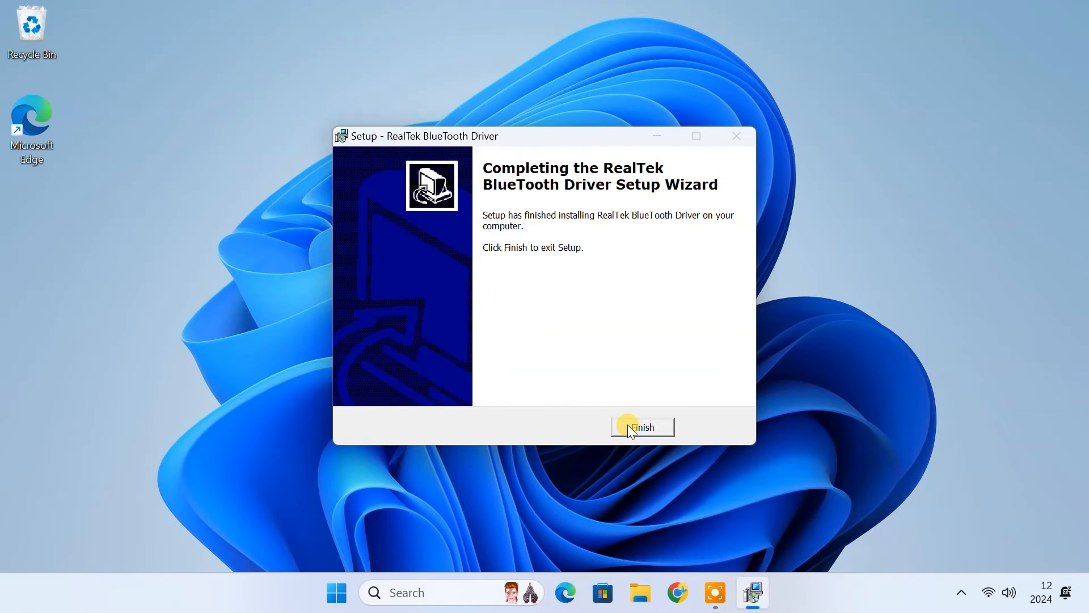
click(641, 427)
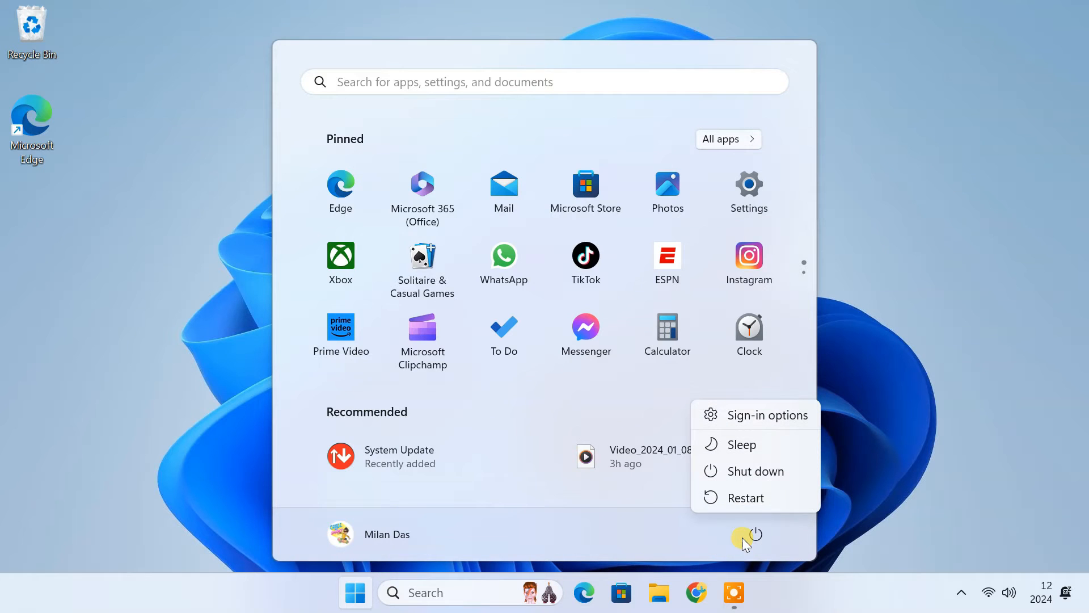
mouse_move(873, 514)
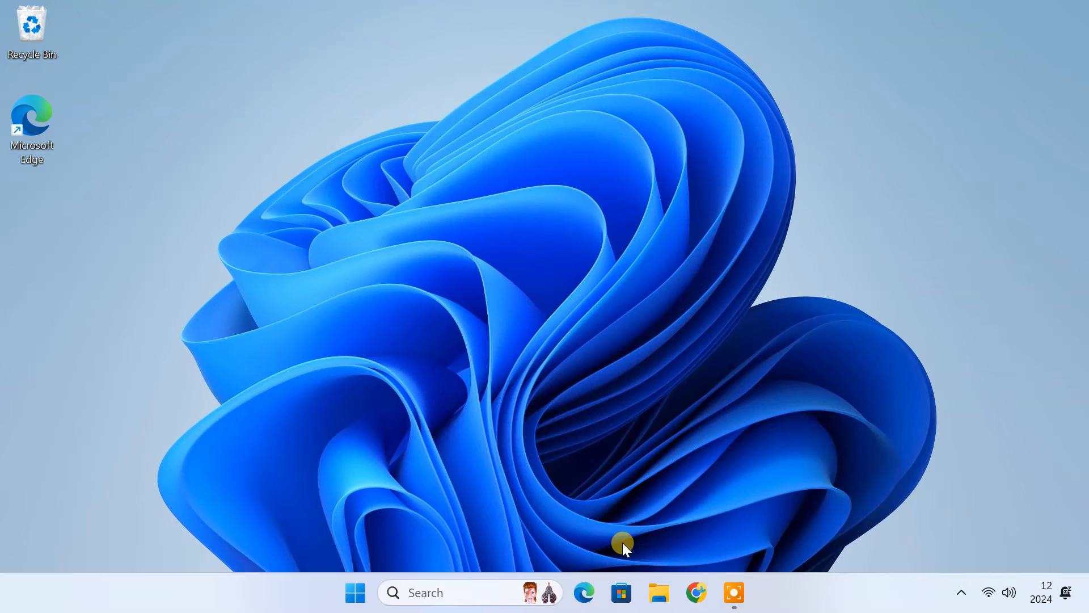
Confirm the Realtek adapter is back, then pair the OnePlus 10T 5G, confirming the PIN
text(device)
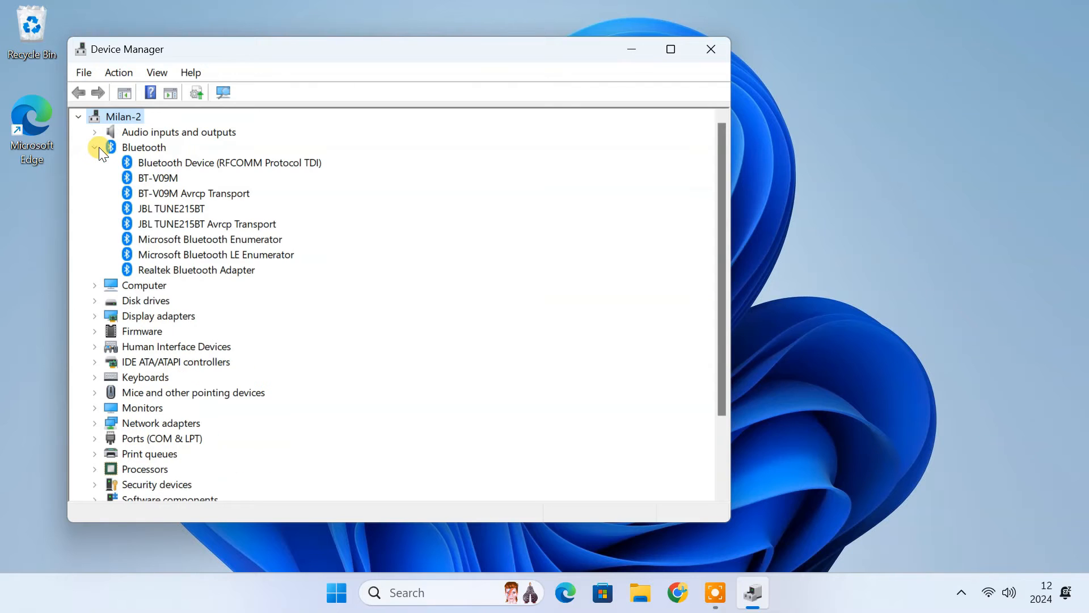
click(196, 270)
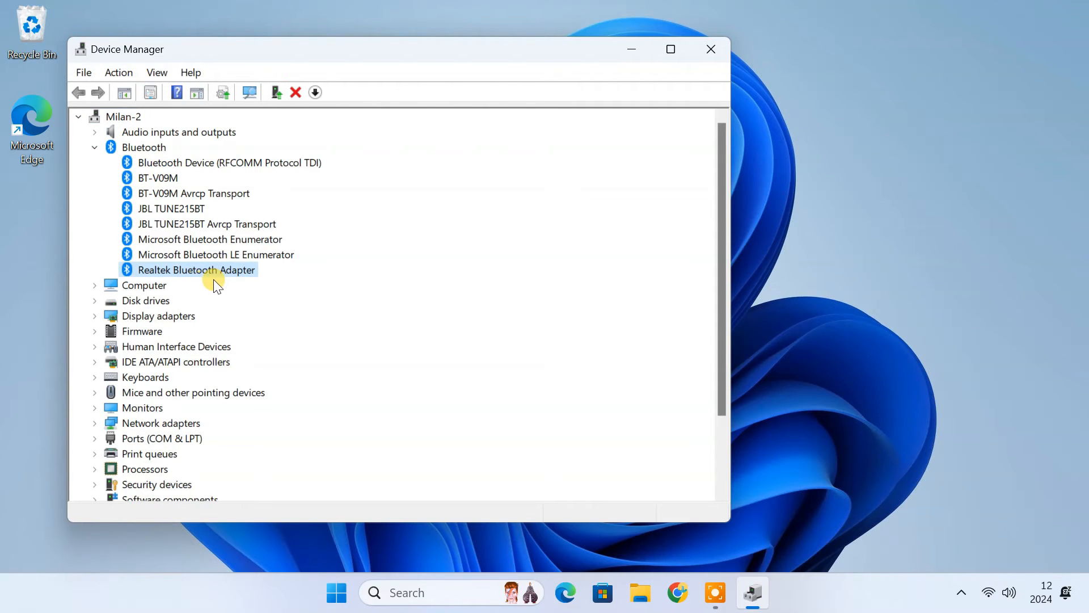
mouse_move(712, 75)
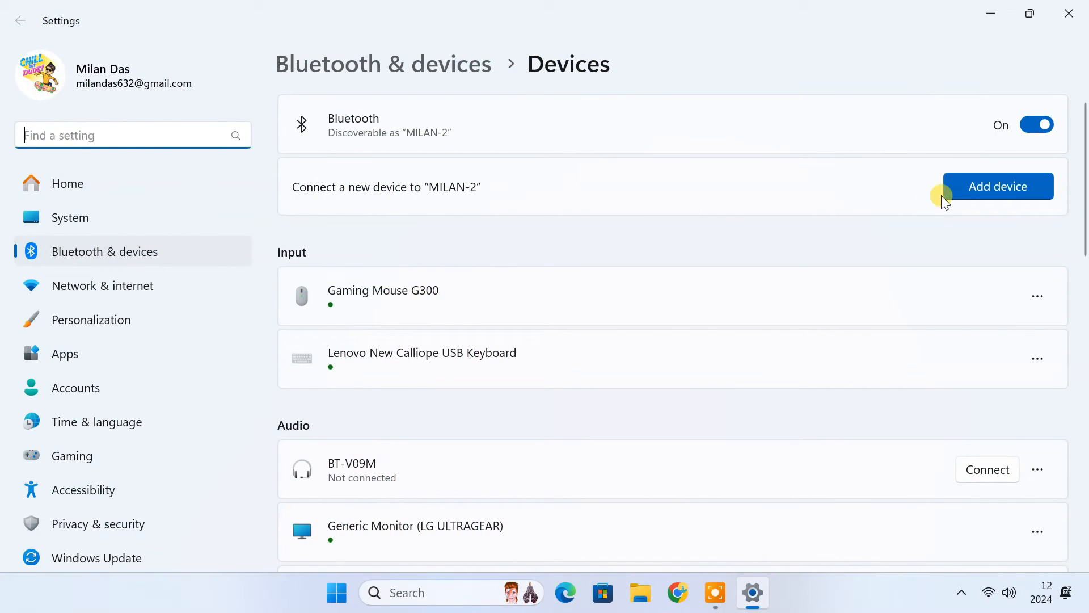
click(998, 186)
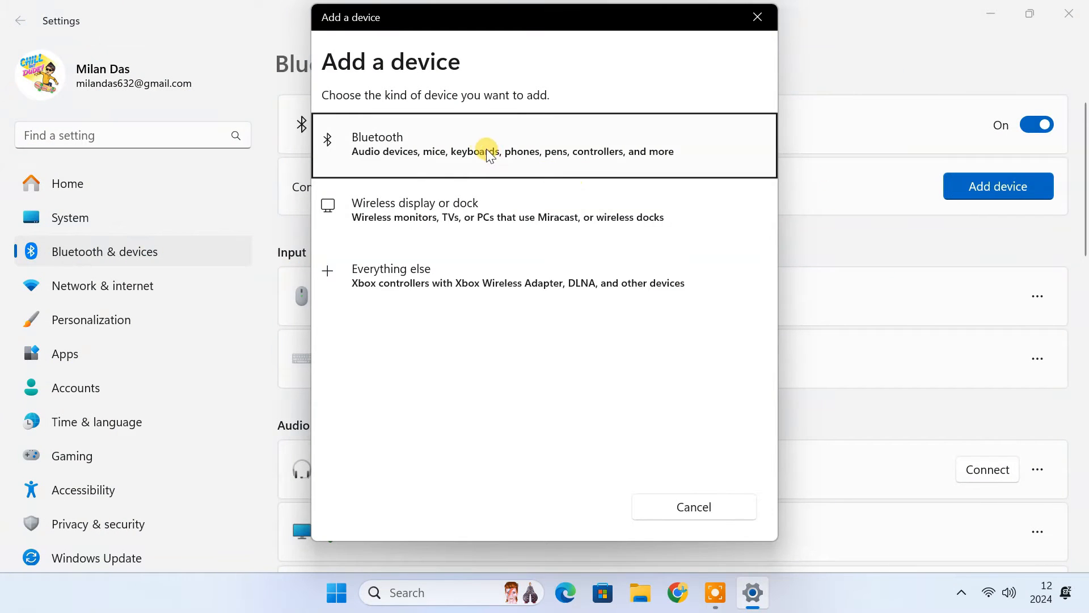
click(486, 143)
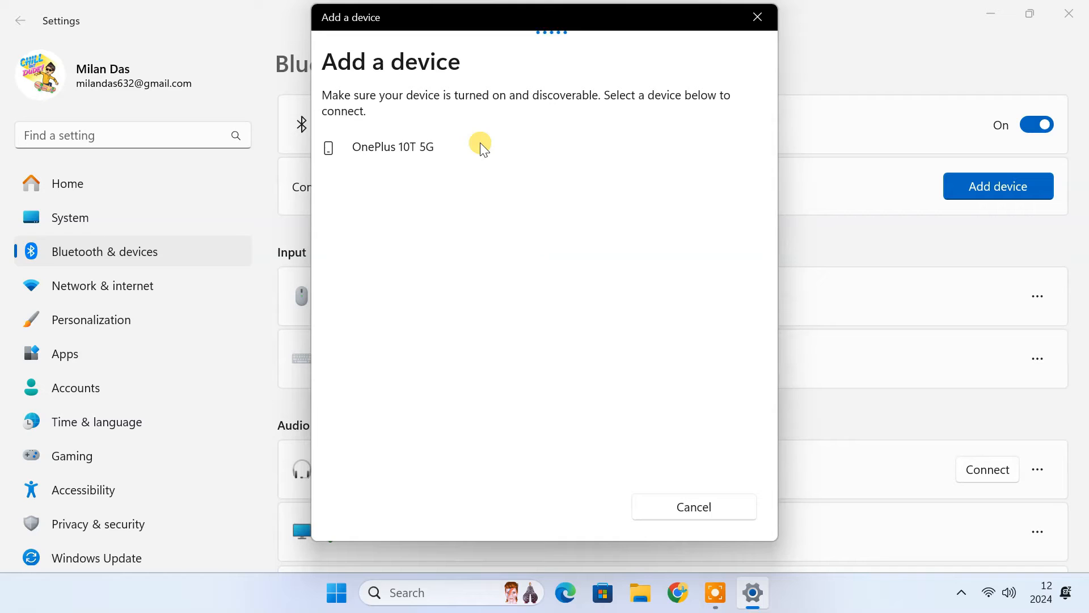
click(393, 146)
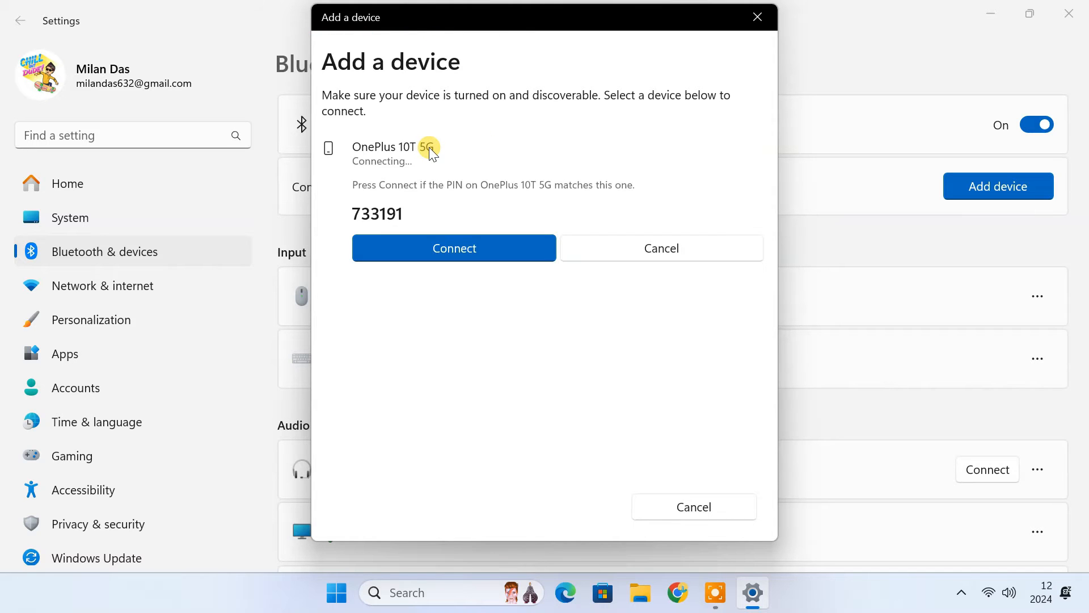
click(454, 248)
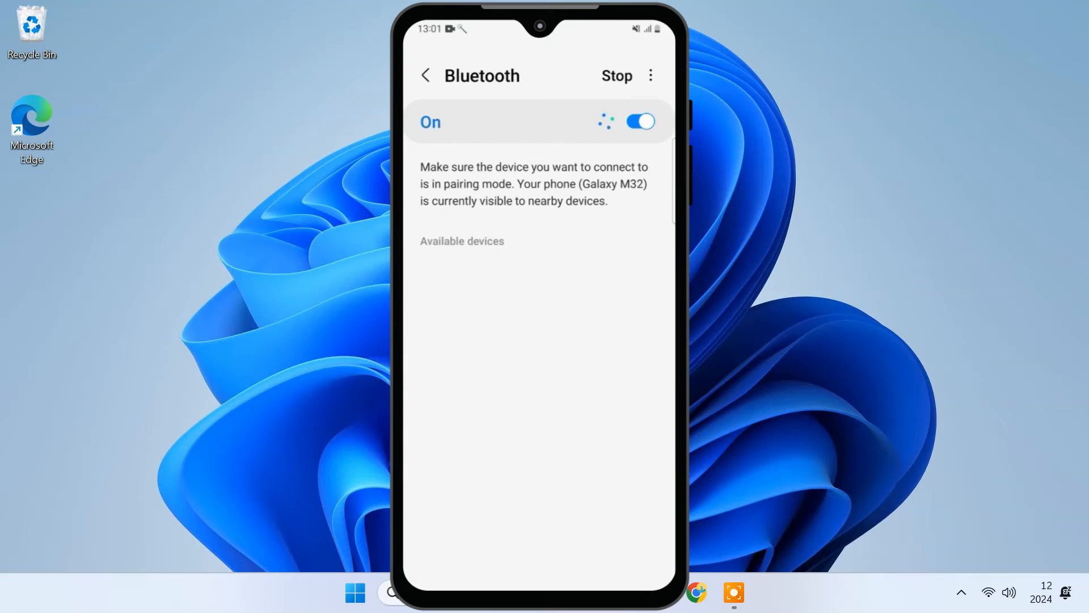
Reopen Bluetooth & devices in Settings and scroll down to Related settings
click(616, 75)
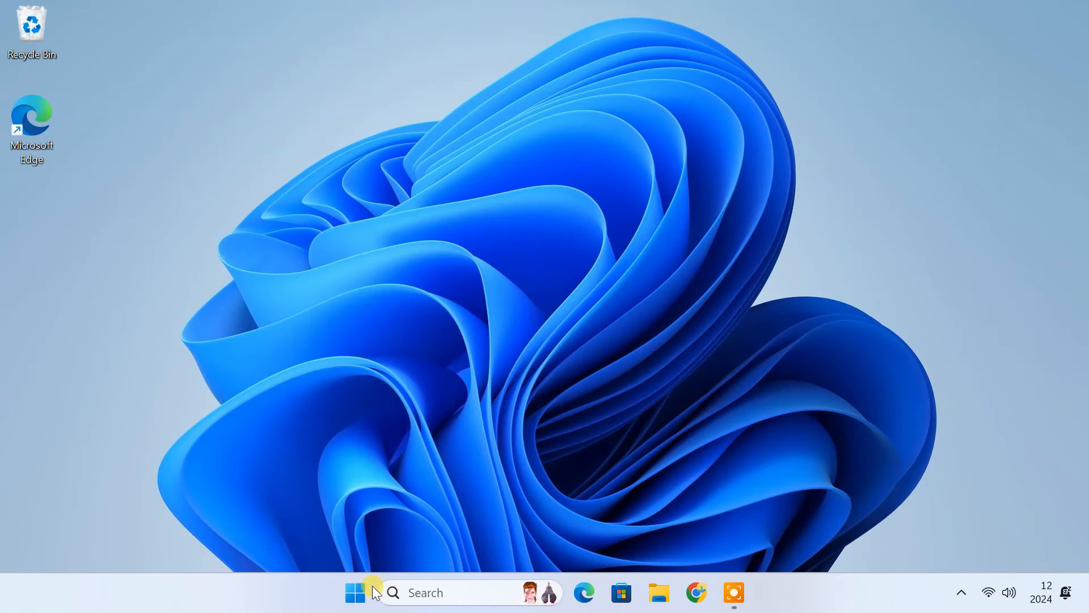
click(355, 592)
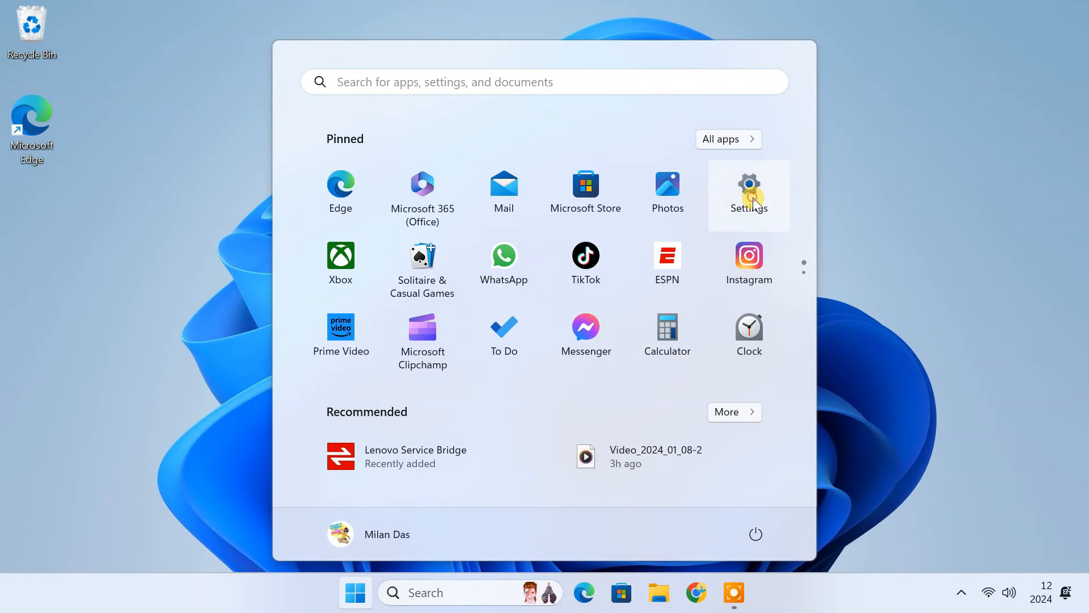
click(749, 188)
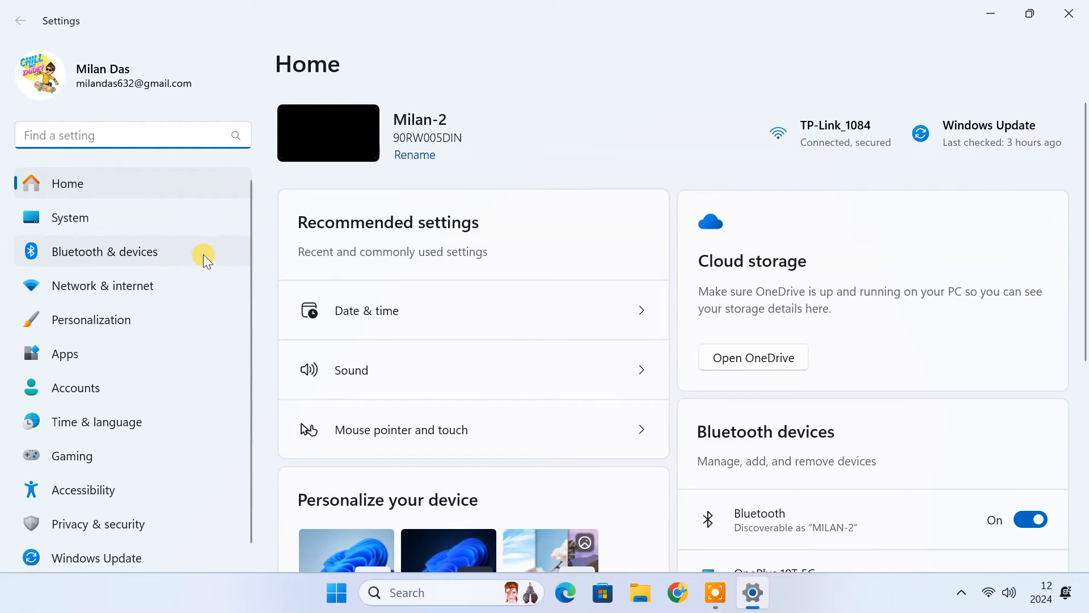
click(105, 252)
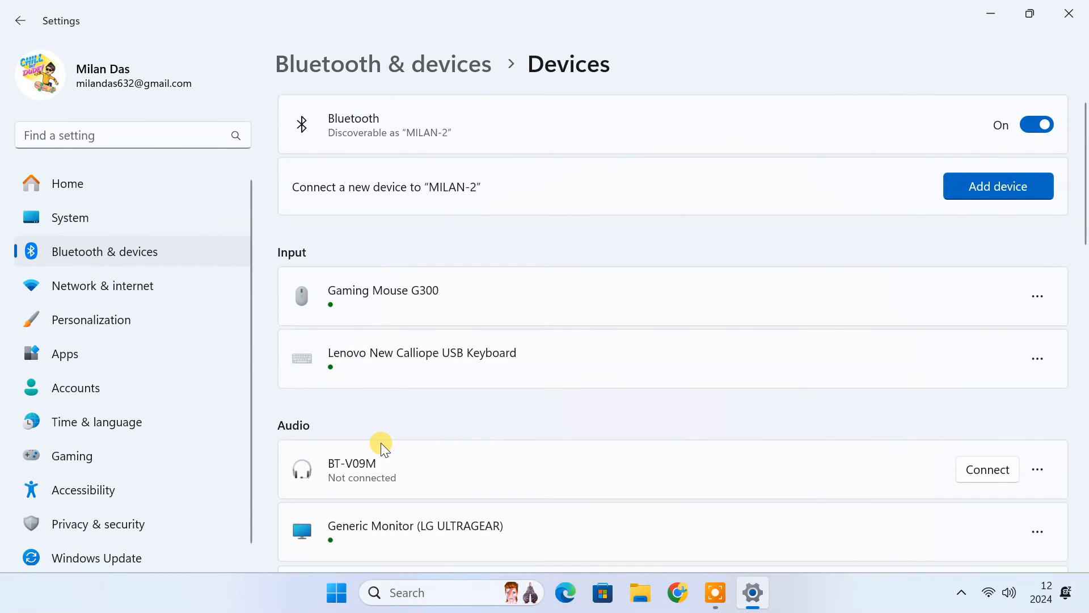
scroll(down, 3)
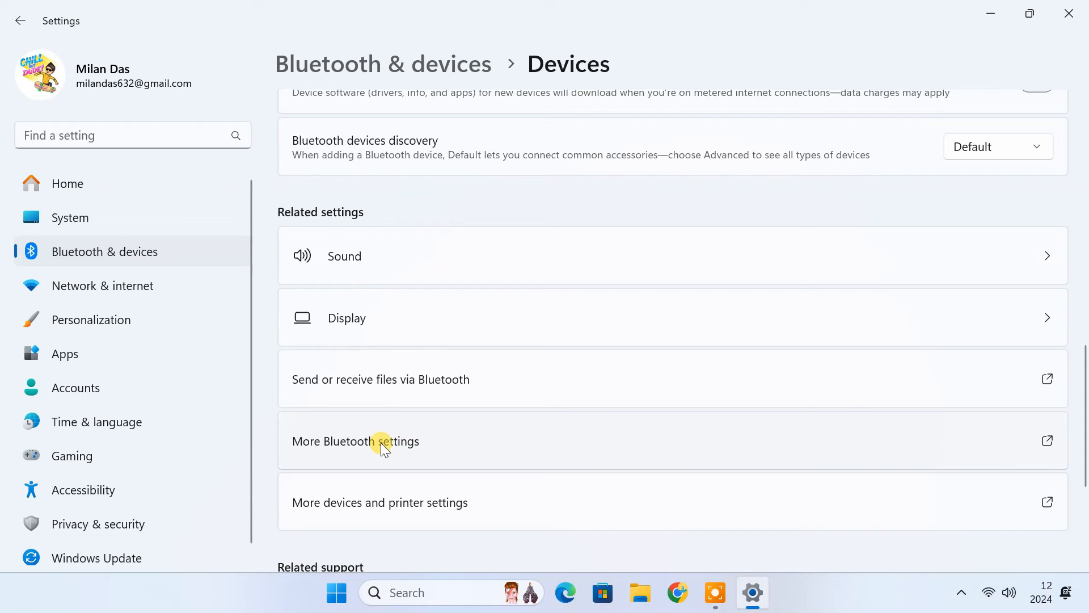
Allow Bluetooth devices to find this PC, check the tray Bluetooth icon, and close Settings
click(356, 441)
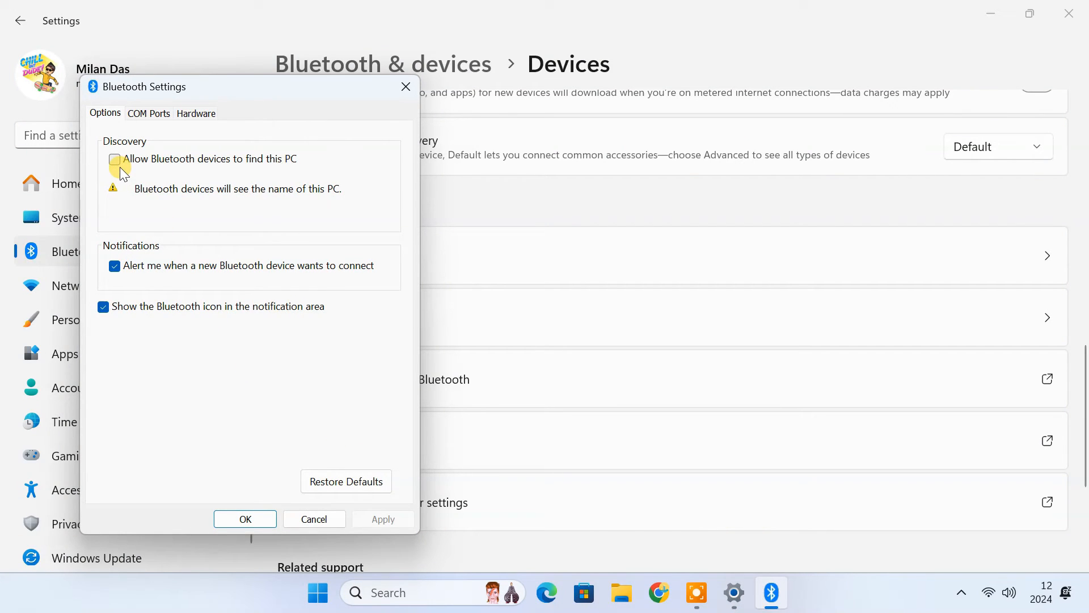
click(115, 159)
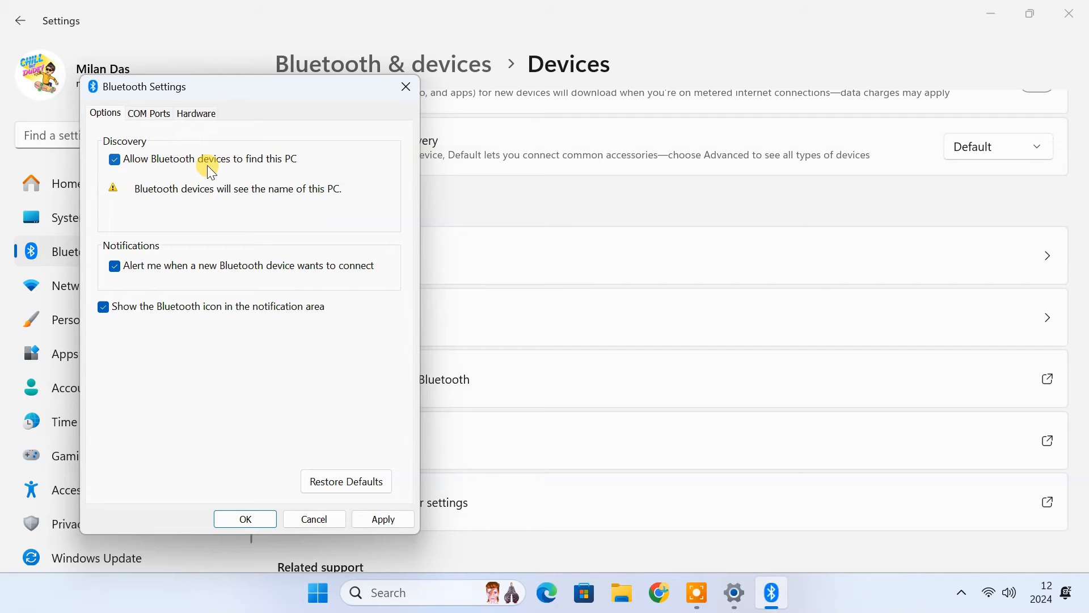
mouse_move(152, 290)
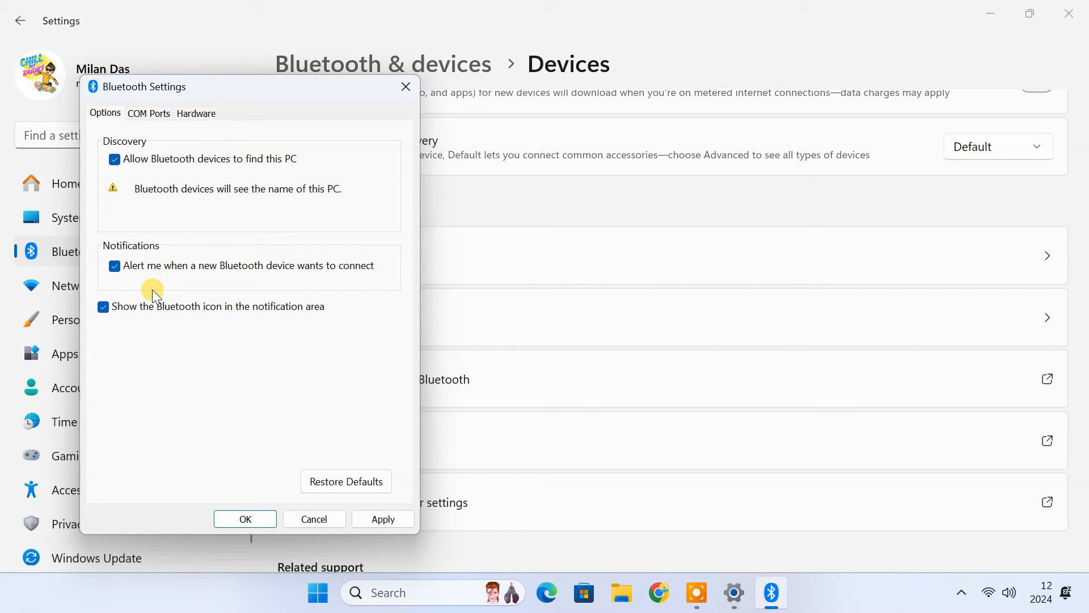
mouse_move(248, 326)
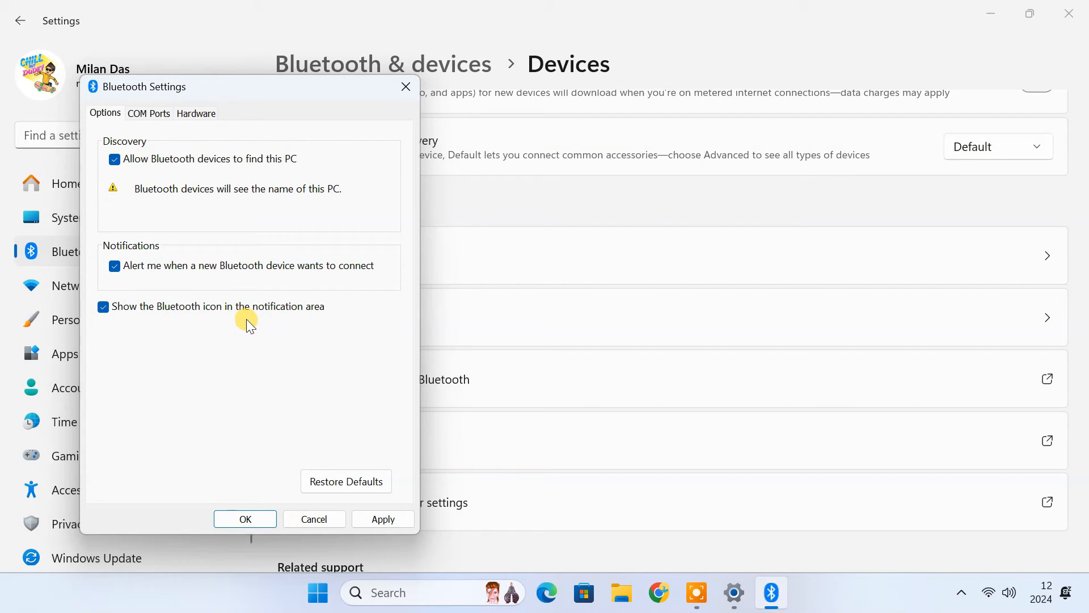
click(961, 591)
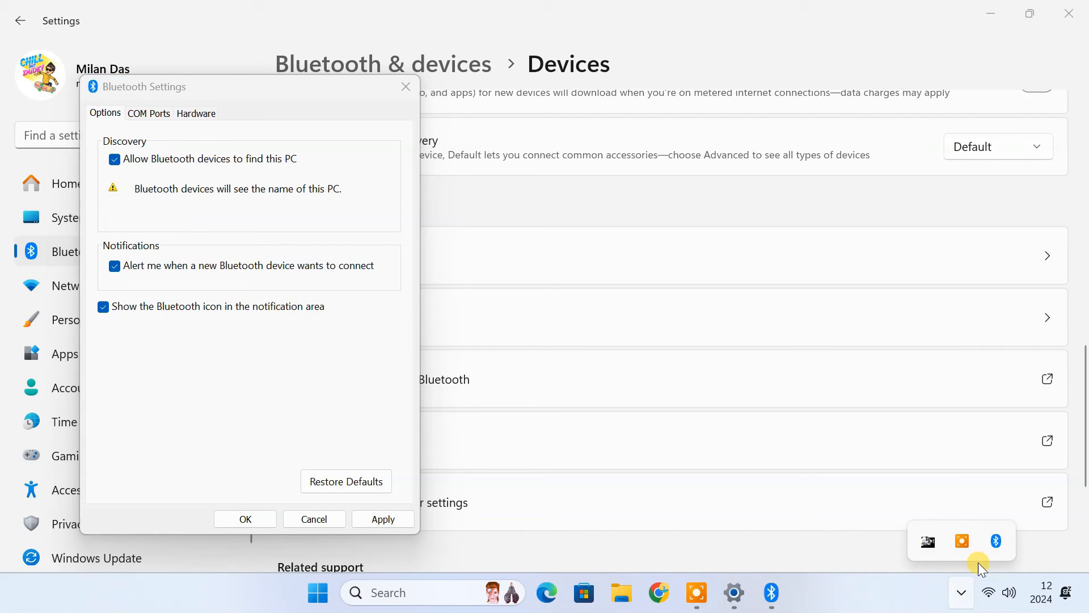
mouse_move(994, 540)
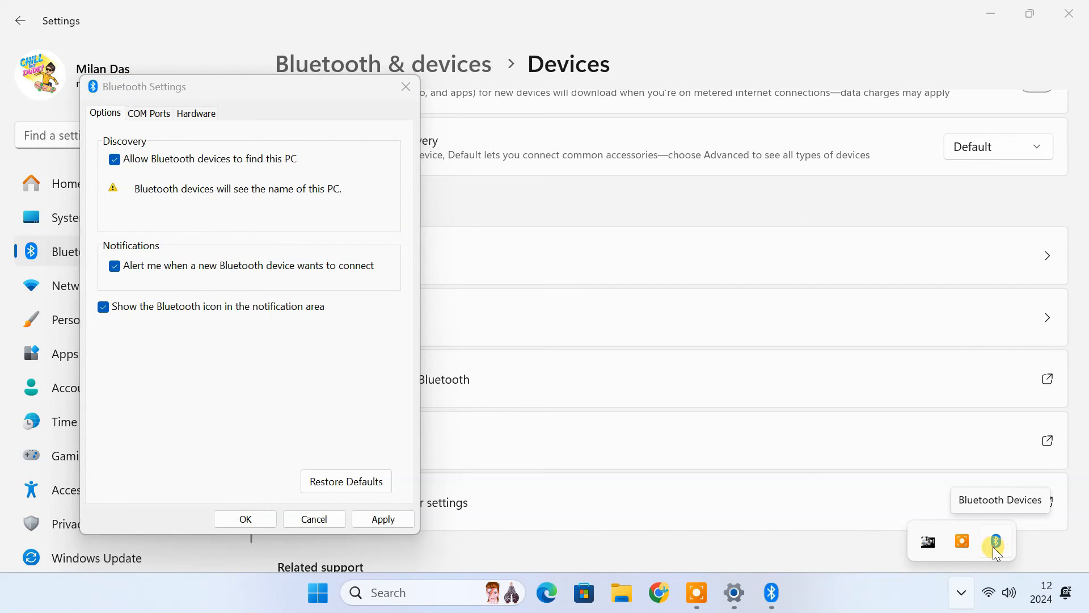
click(382, 519)
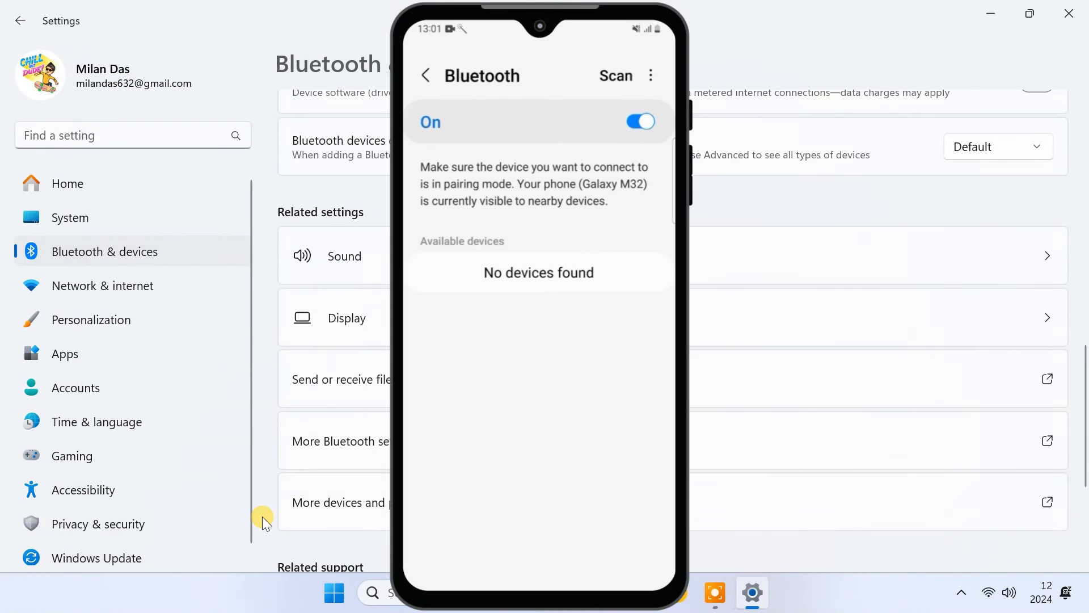
click(614, 75)
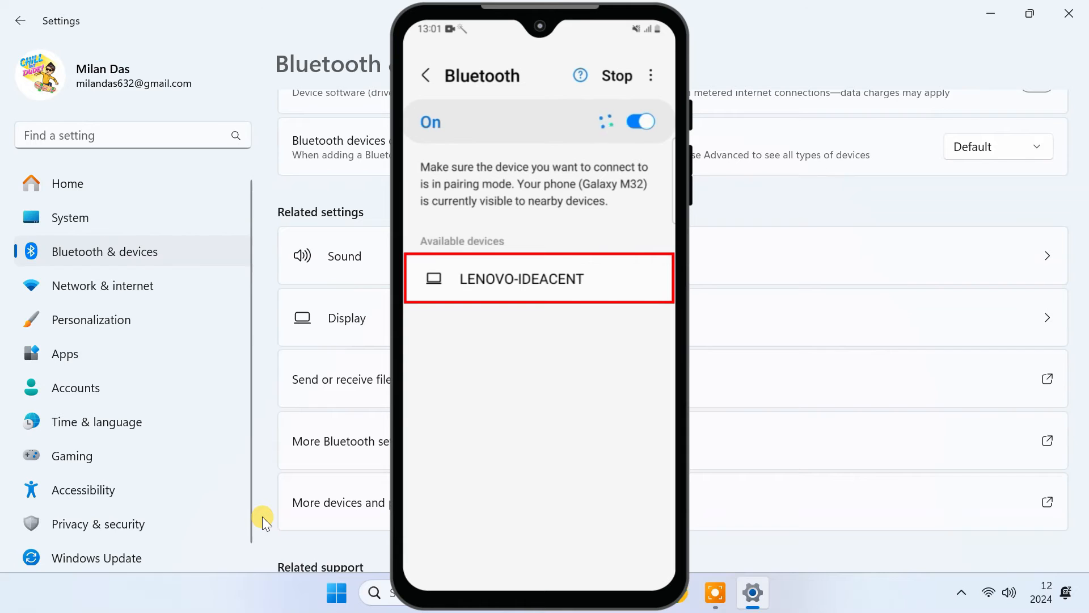
click(521, 279)
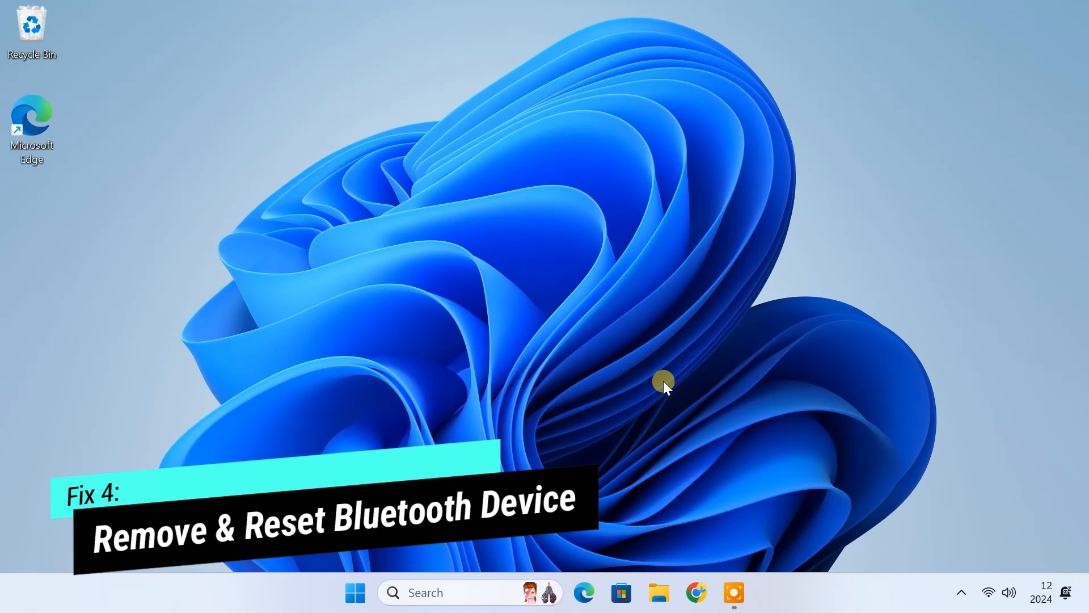
mouse_move(748, 408)
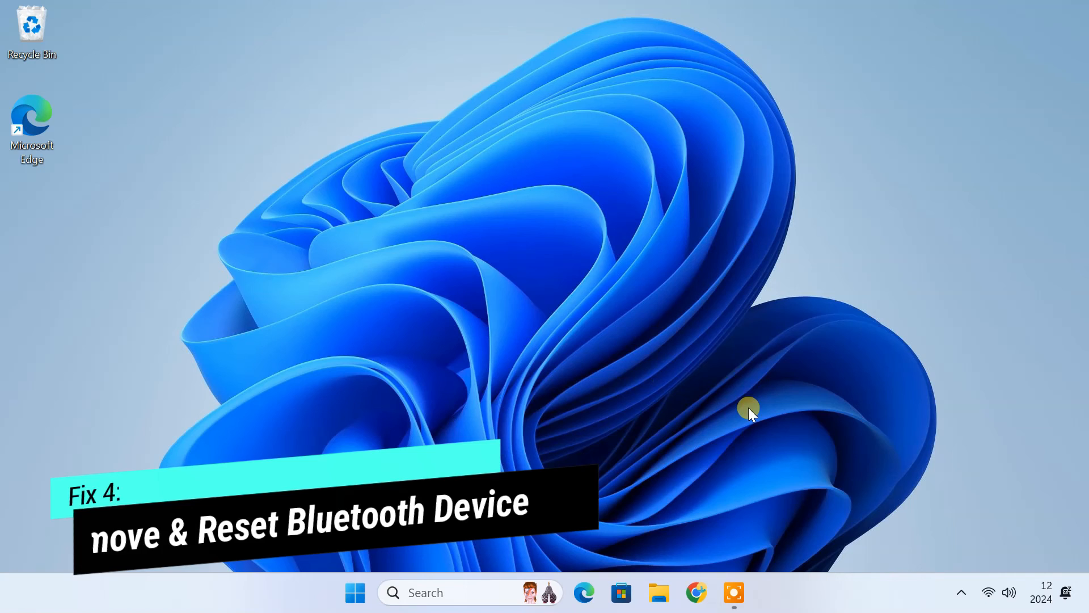
See JBL TUNE215BT's Couldn't connect status in quick settings, then open Bluetooth Devices
click(988, 592)
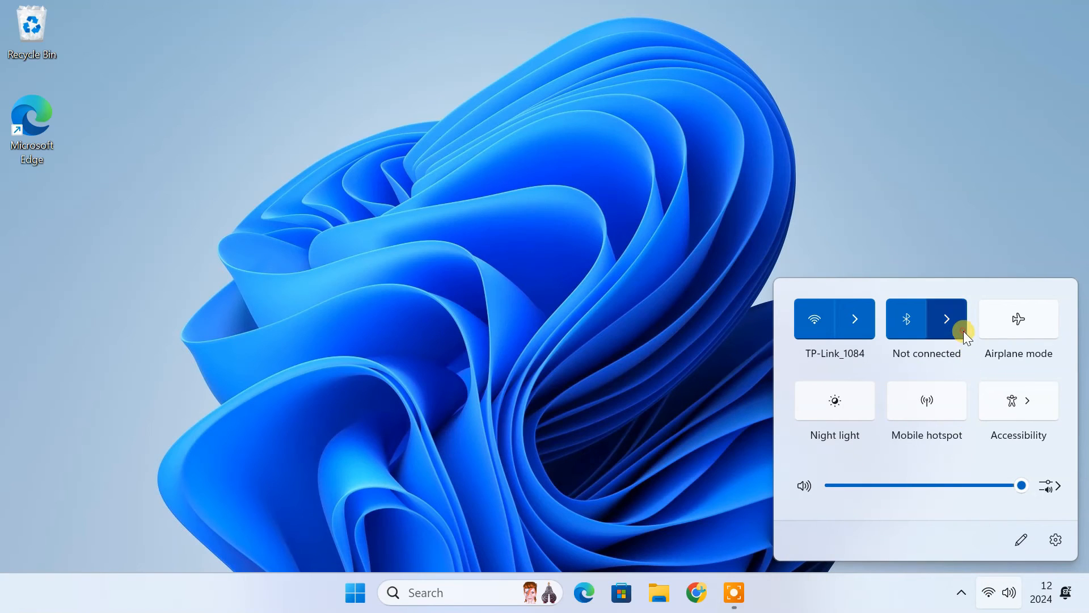
click(947, 319)
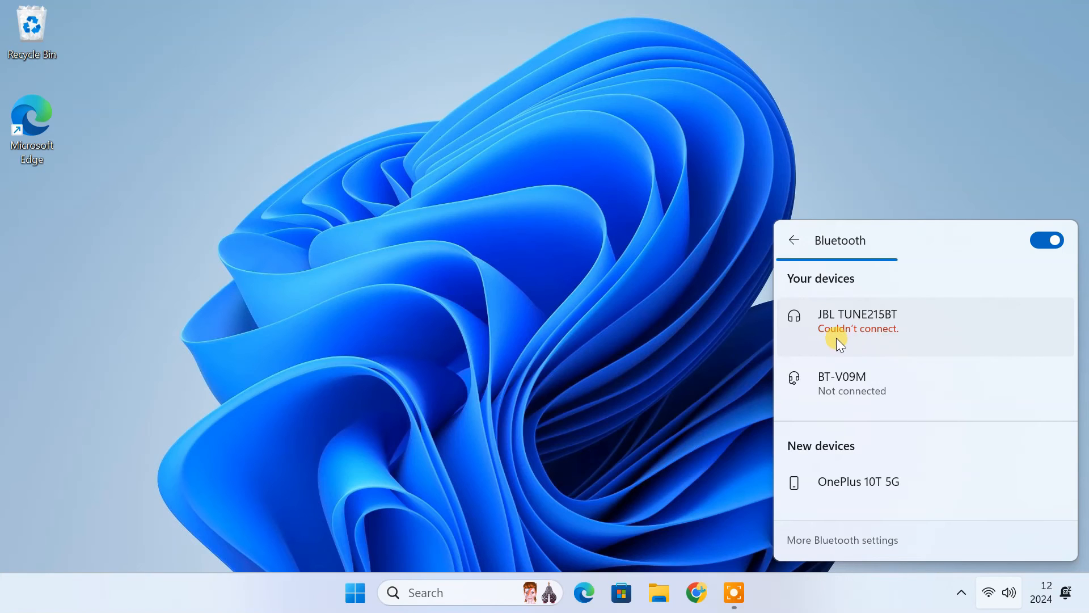
mouse_move(876, 348)
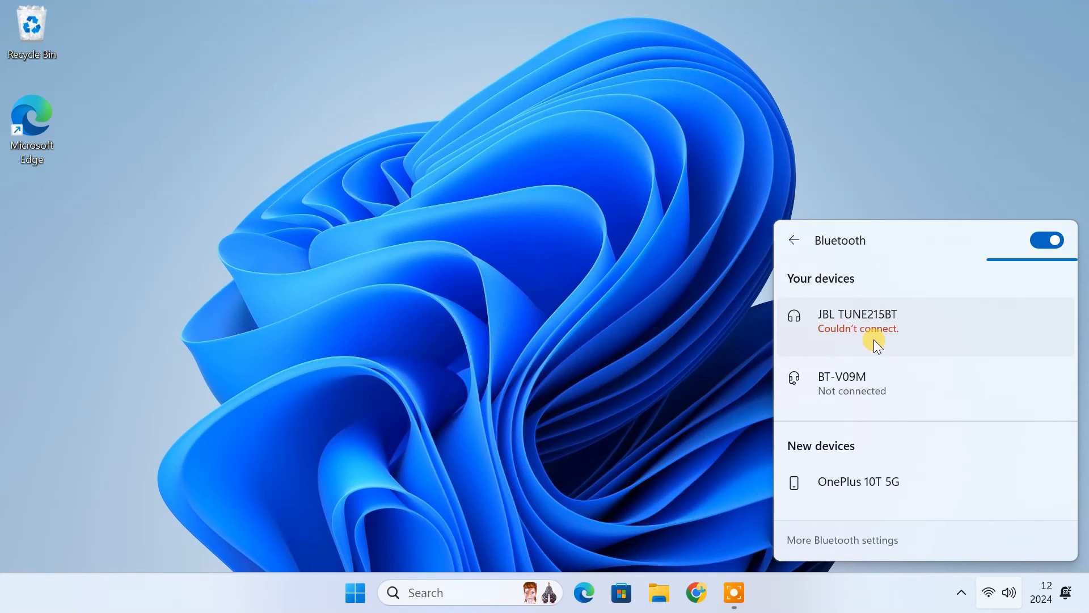
mouse_move(704, 381)
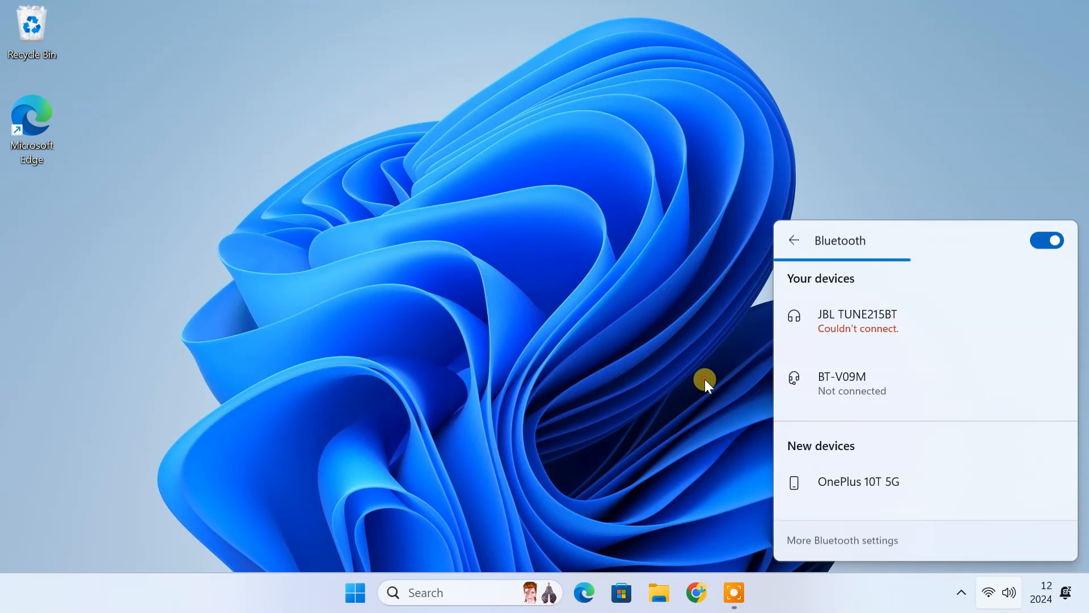
click(962, 591)
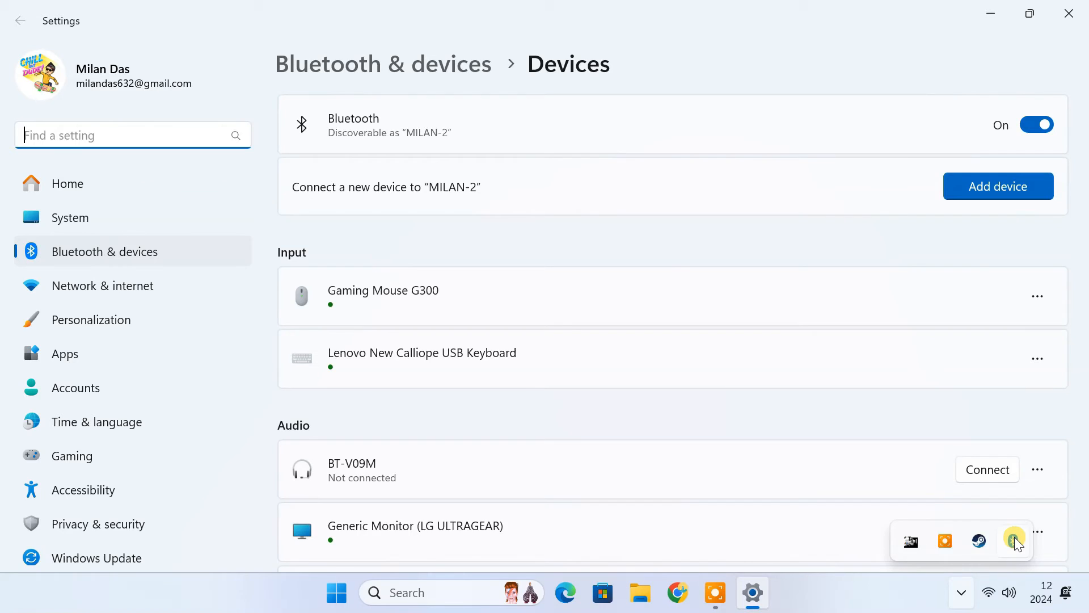
Remove the JBL TUNE215BT headphones from the Audio devices list
scroll(down, 3)
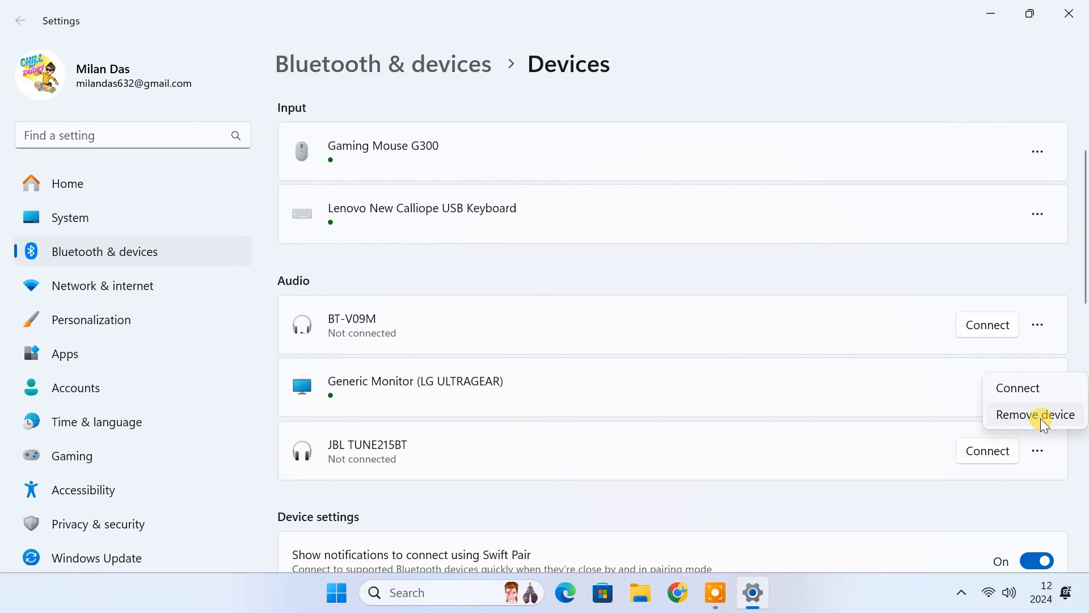
click(1040, 423)
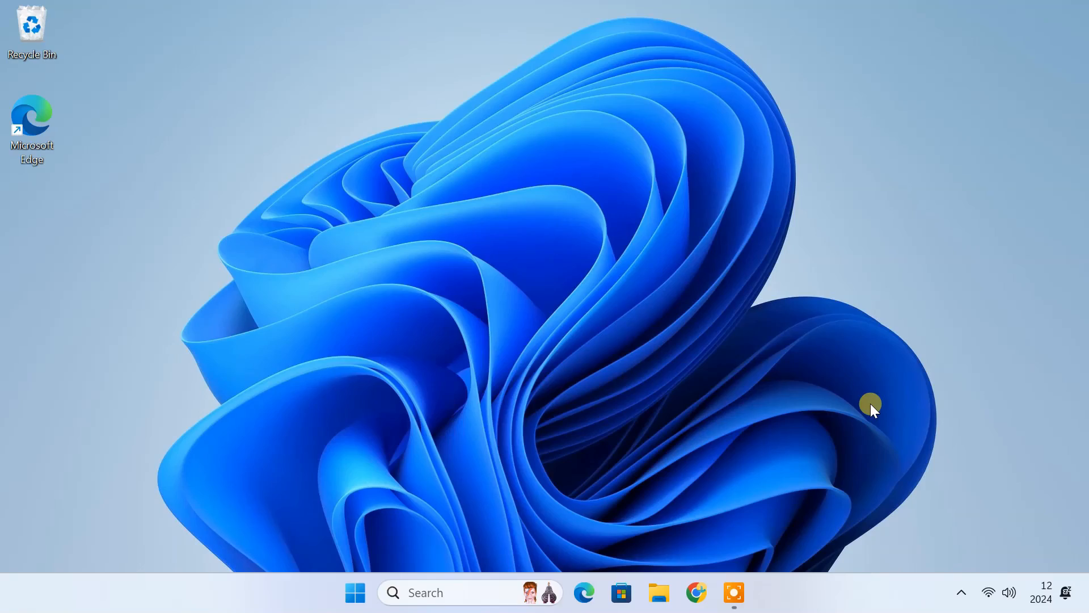
Pair JBL TUNE215BT from the new devices in the Bluetooth quick settings list
click(999, 592)
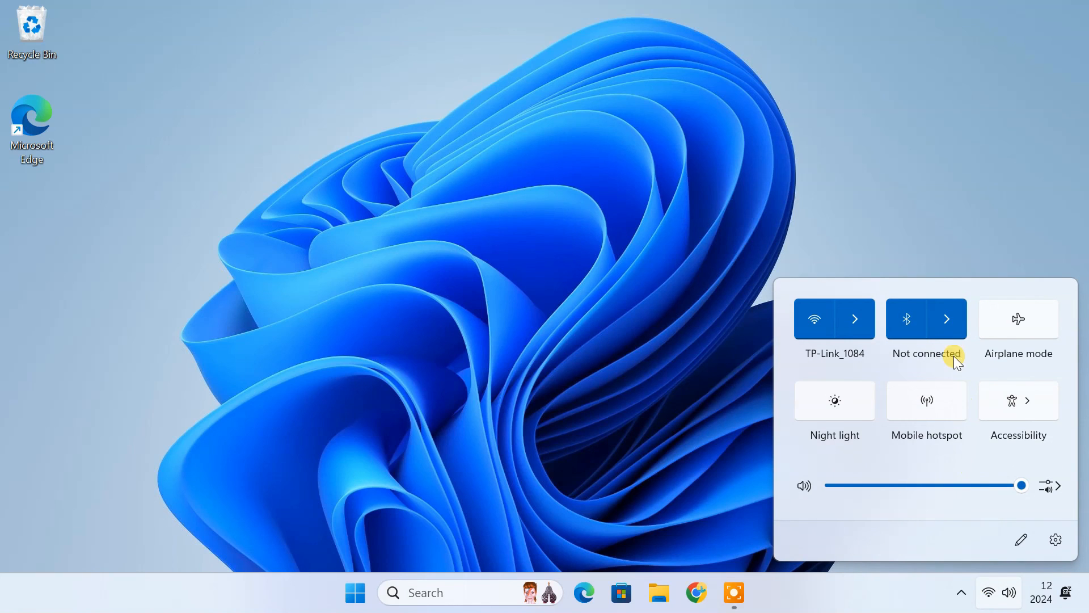
click(946, 318)
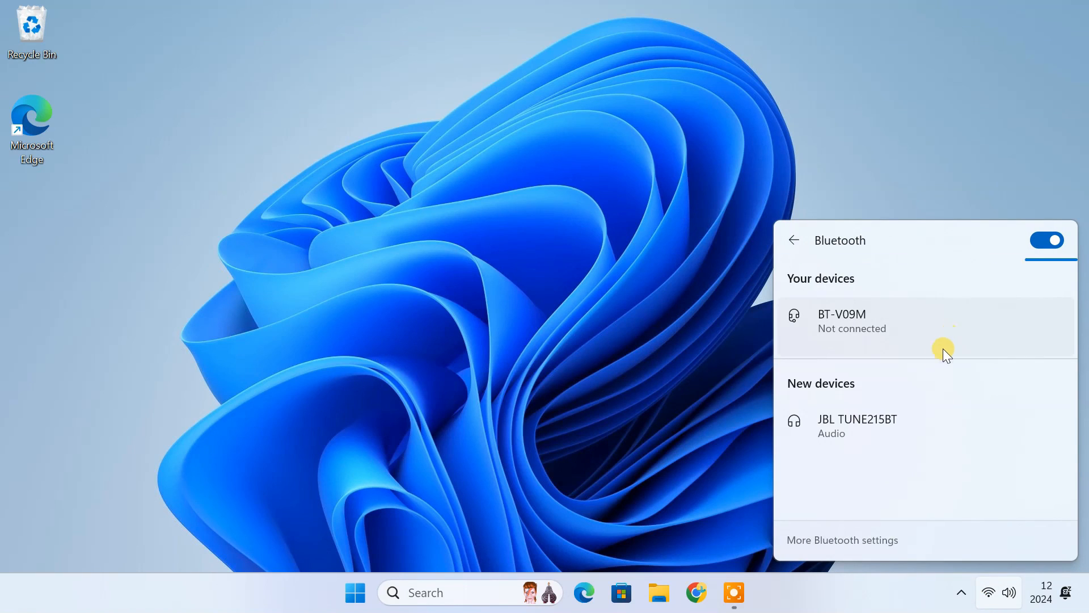
click(856, 425)
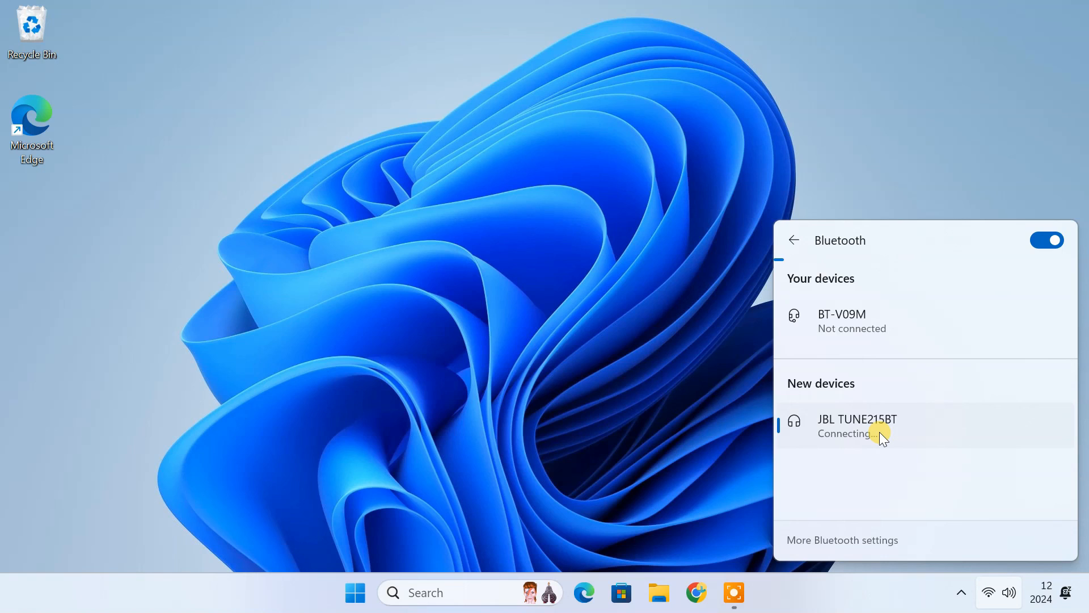